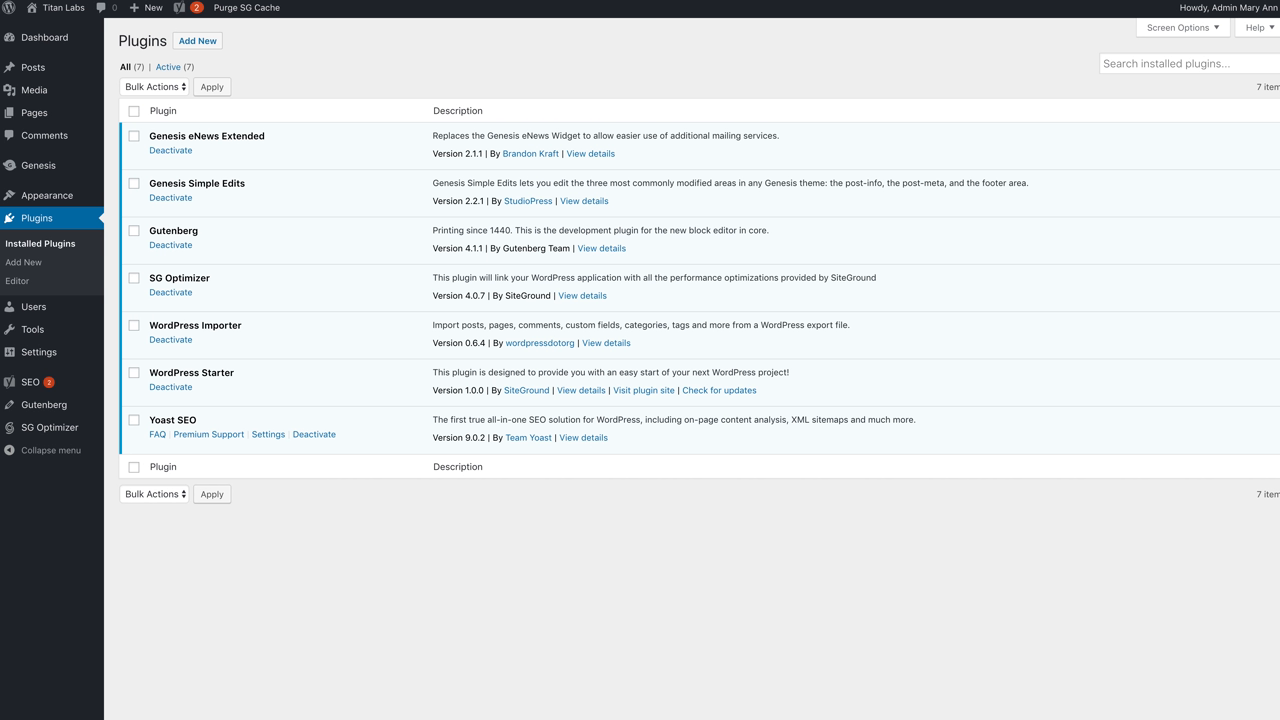
{"action": "mouse_move", "coordinate": [791, 690]}
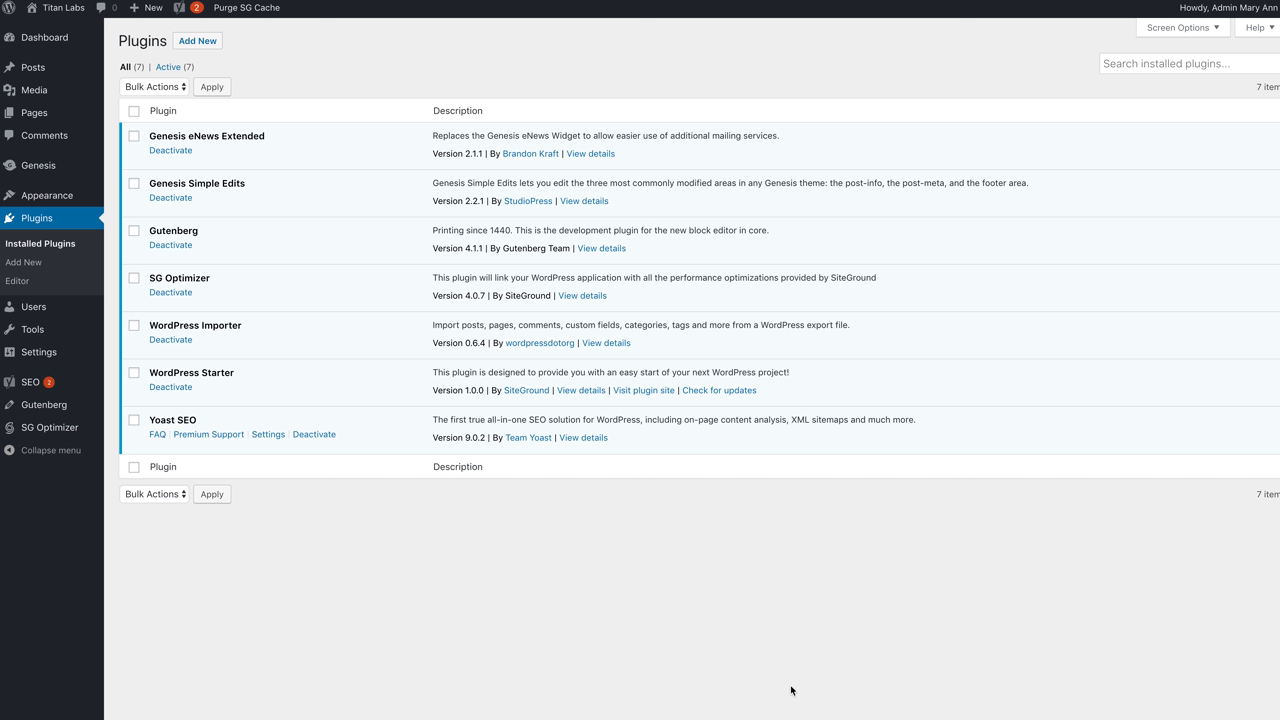
{"action": "mouse_move", "coordinate": [670, 608]}
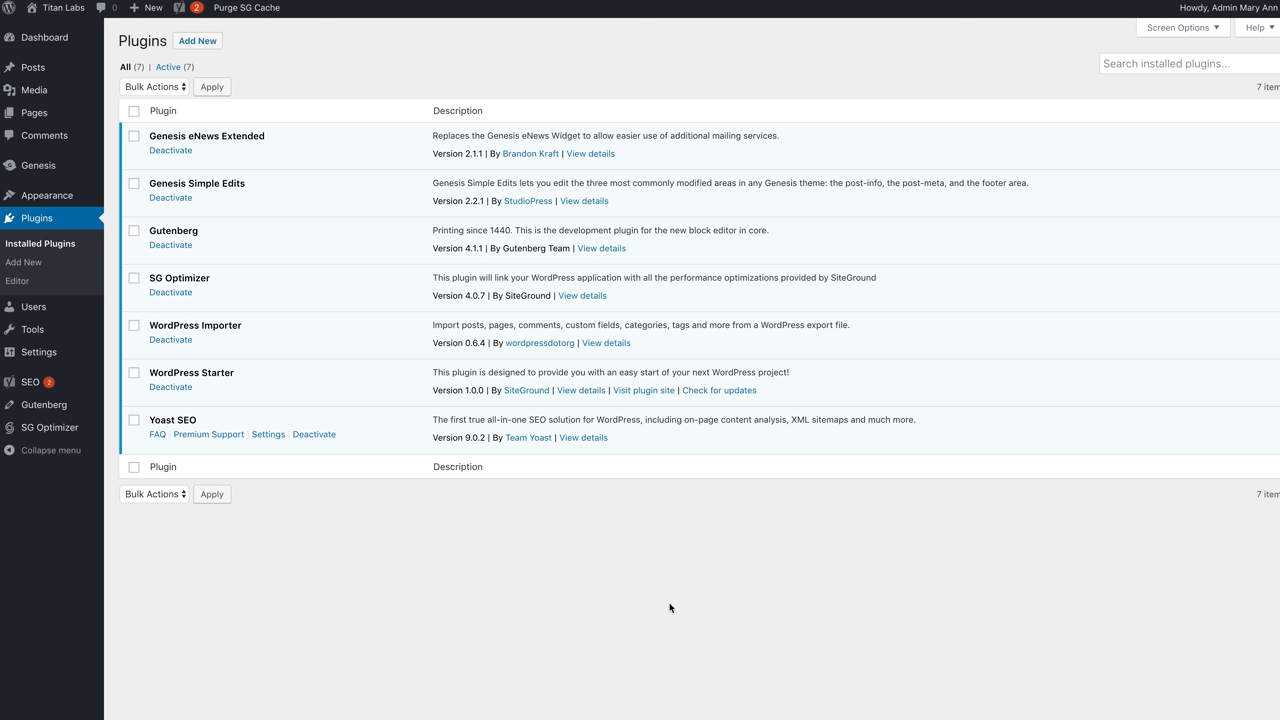
{"action": "mouse_move", "coordinate": [203, 184]}
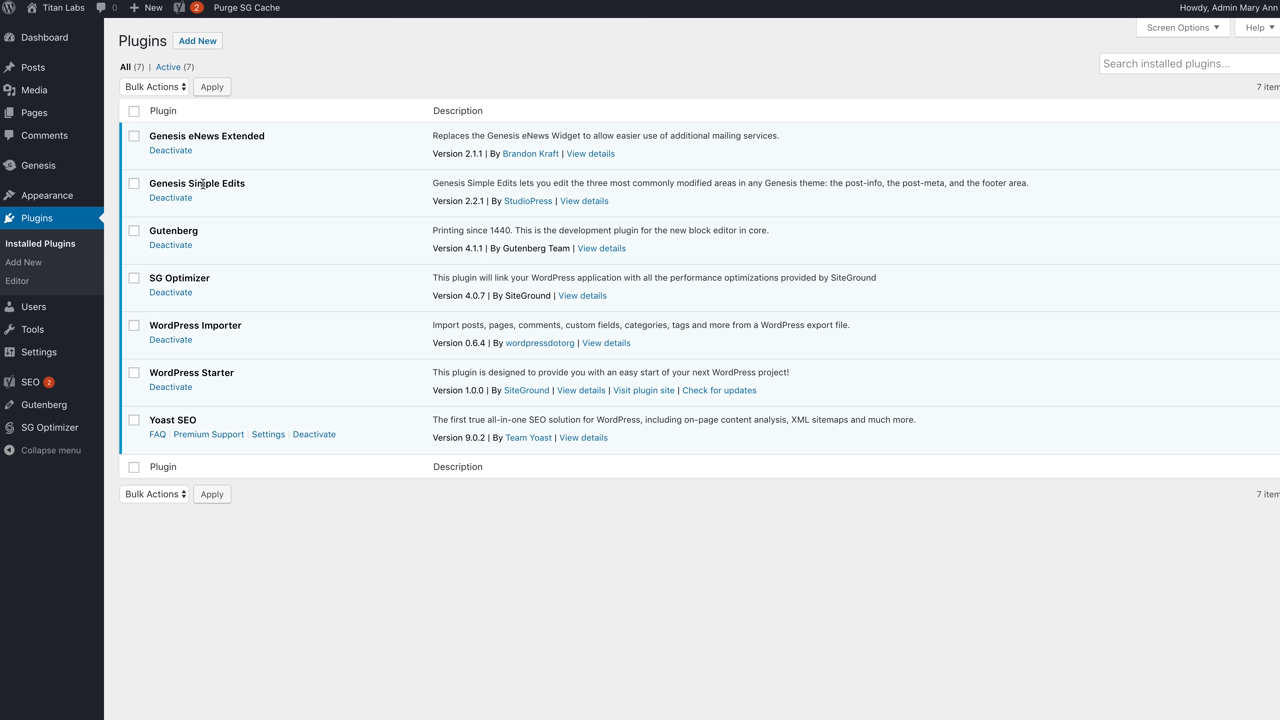
{"action": "mouse_move", "coordinate": [203, 232]}
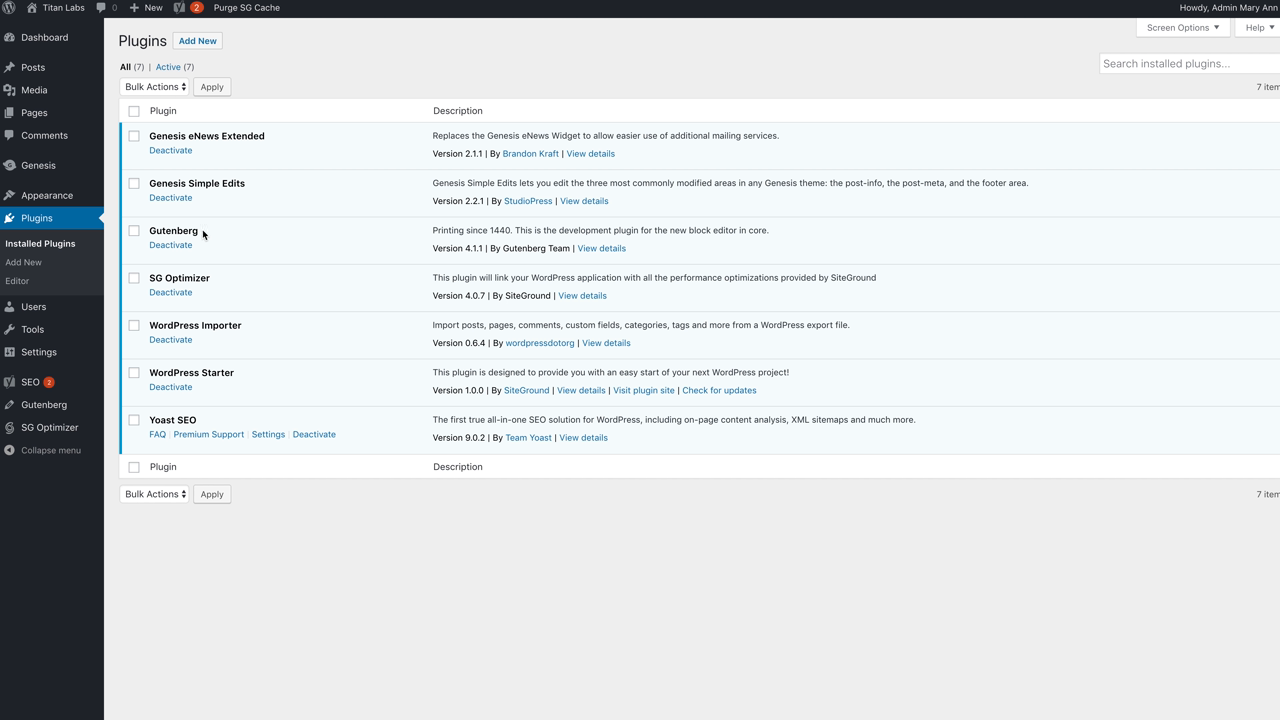
{"action": "mouse_move", "coordinate": [188, 420]}
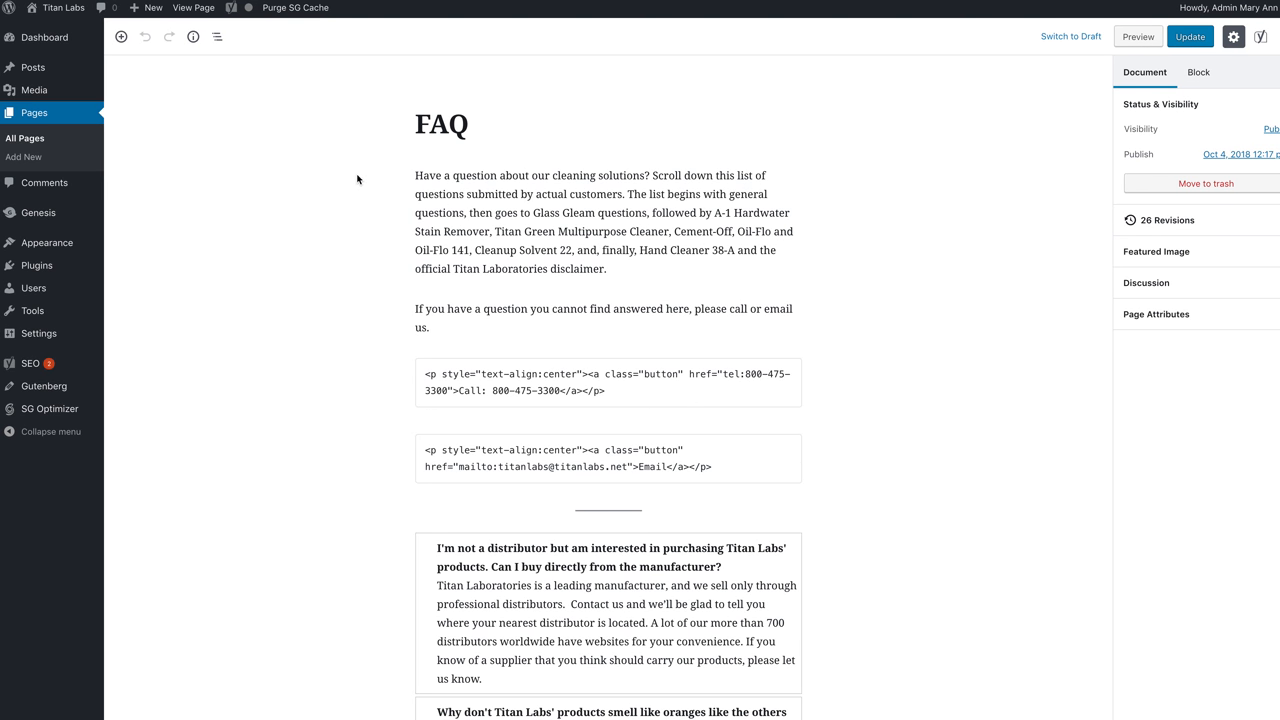
Step: Scroll to the end of the FAQ page, past the disclaimer question
{"action": "scroll", "scroll_direction": "down", "scroll_amount": 3}
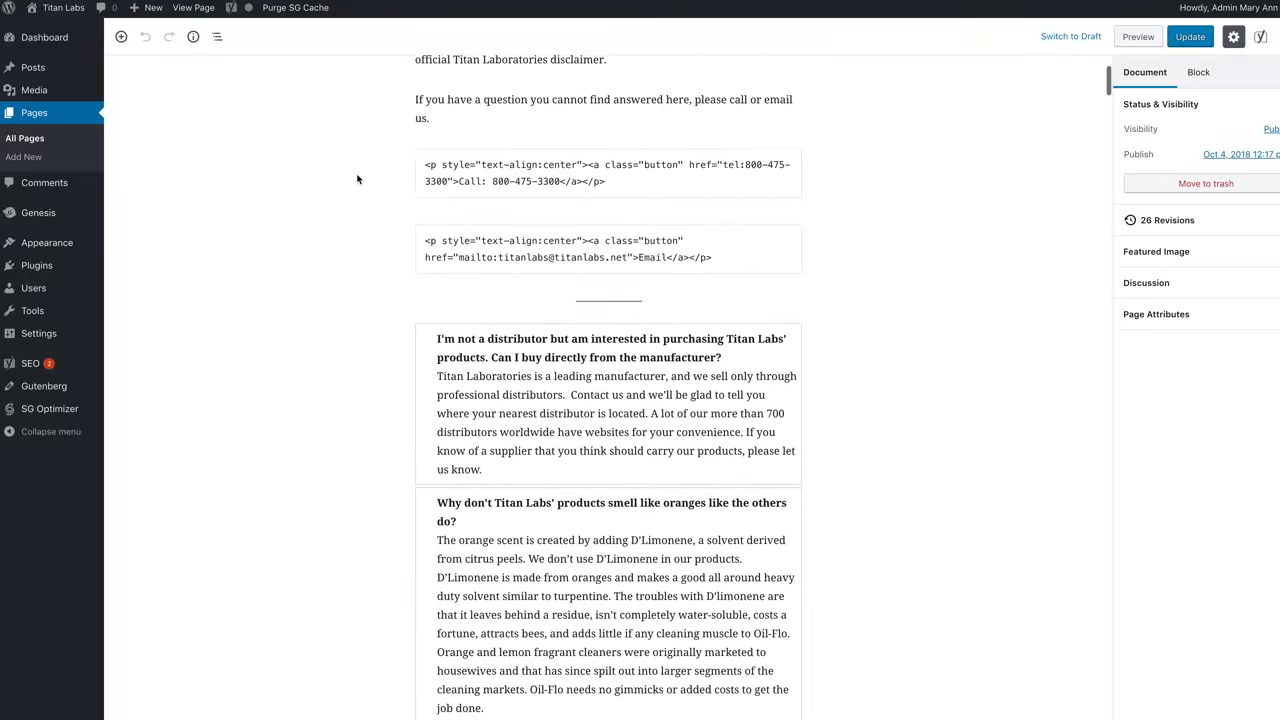
{"action": "scroll", "scroll_direction": "down", "scroll_amount": 3}
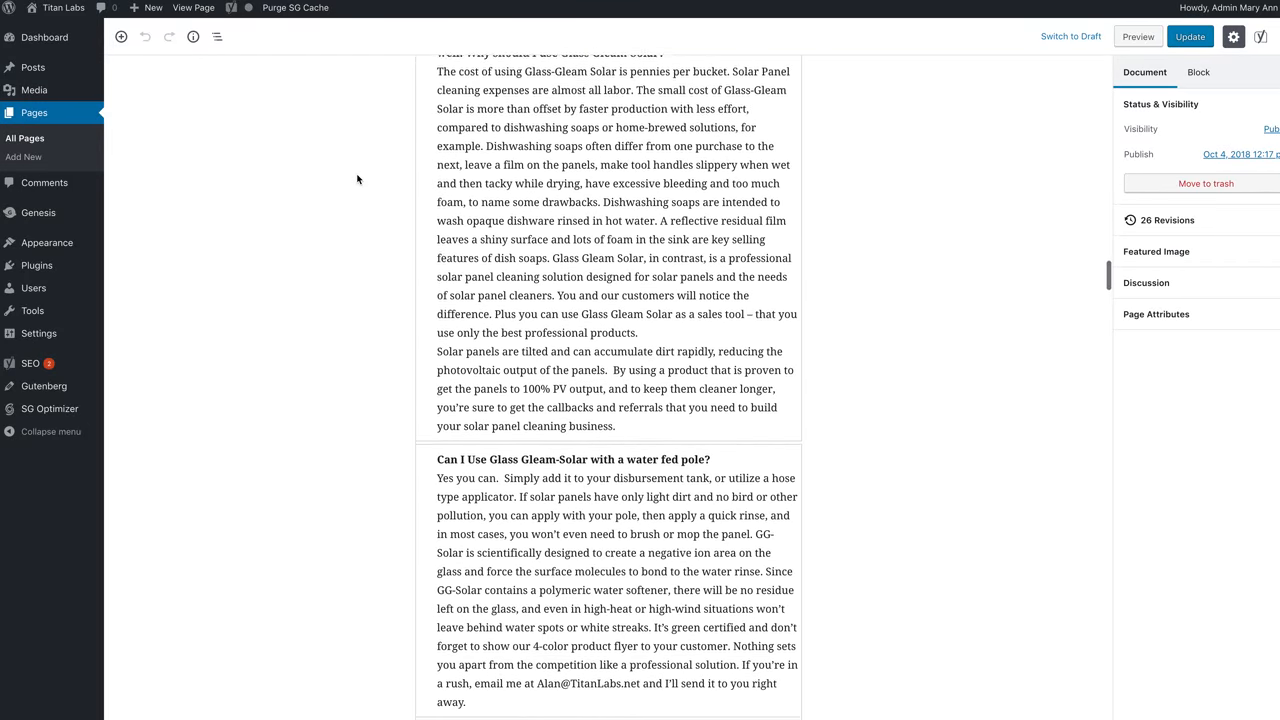
{"action": "scroll", "scroll_direction": "down", "scroll_amount": 3}
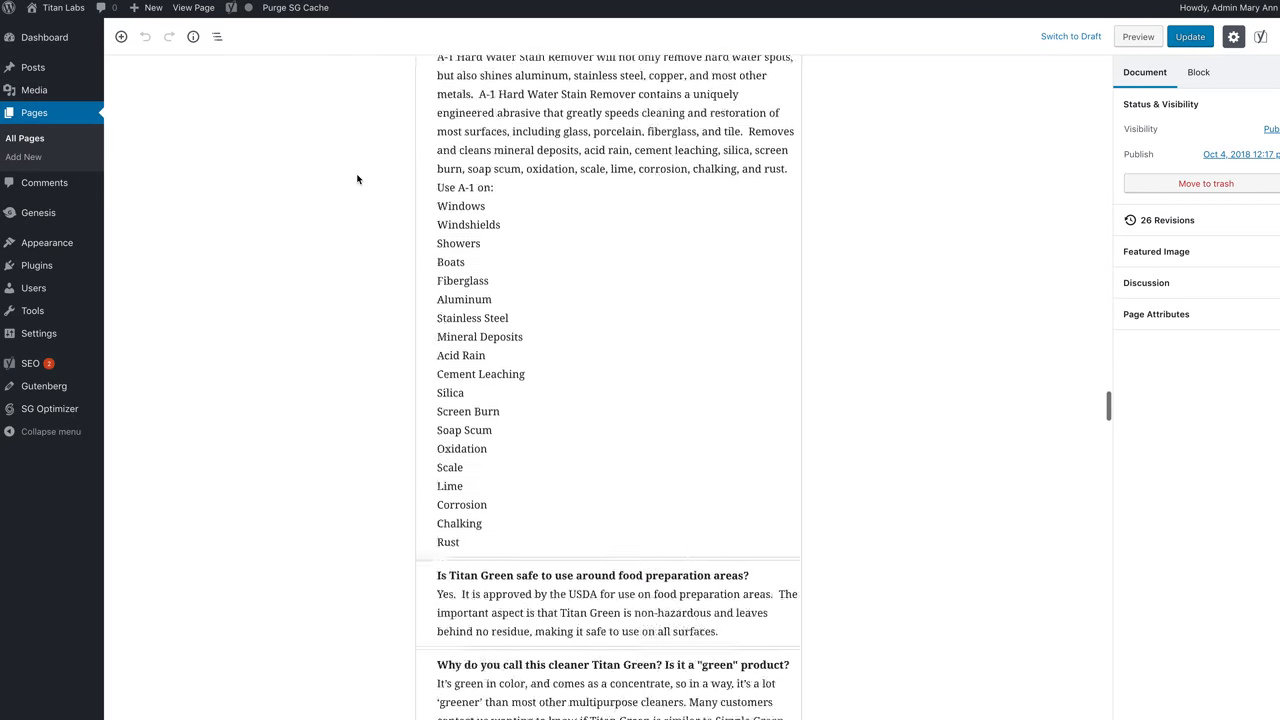
{"action": "scroll", "scroll_direction": "down", "scroll_amount": 3}
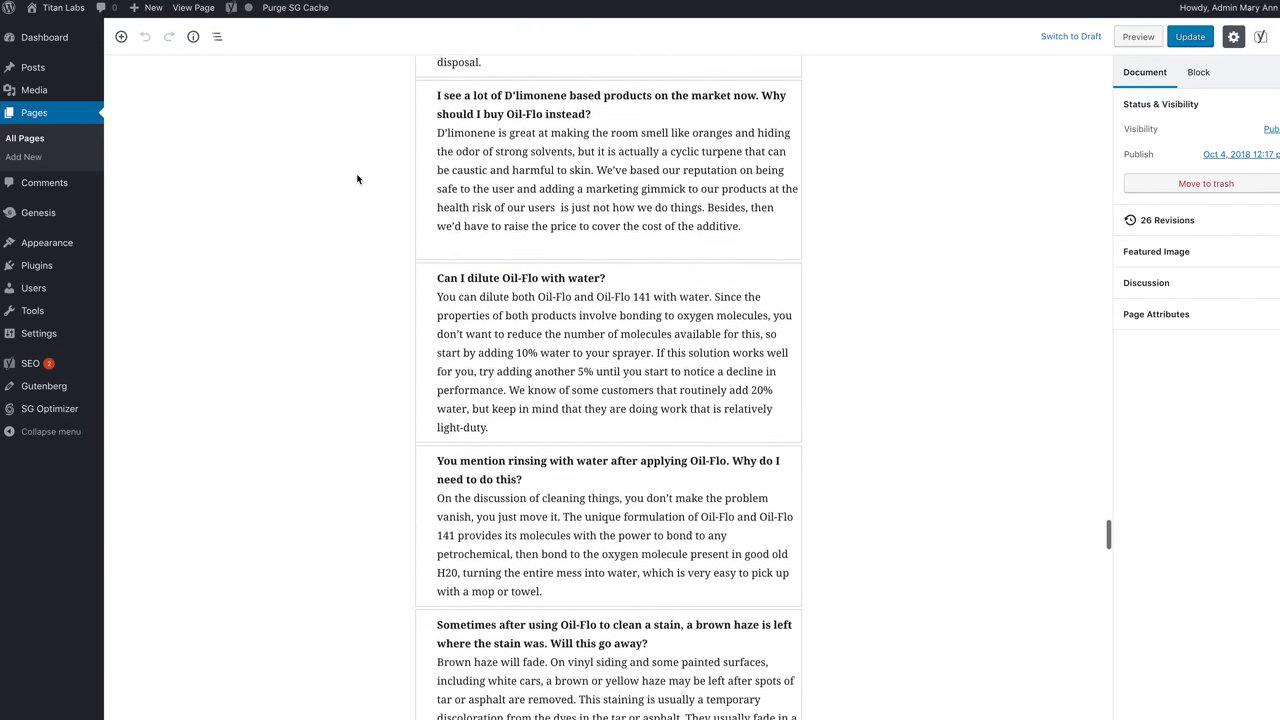
{"action": "scroll", "scroll_direction": "down", "scroll_amount": 3}
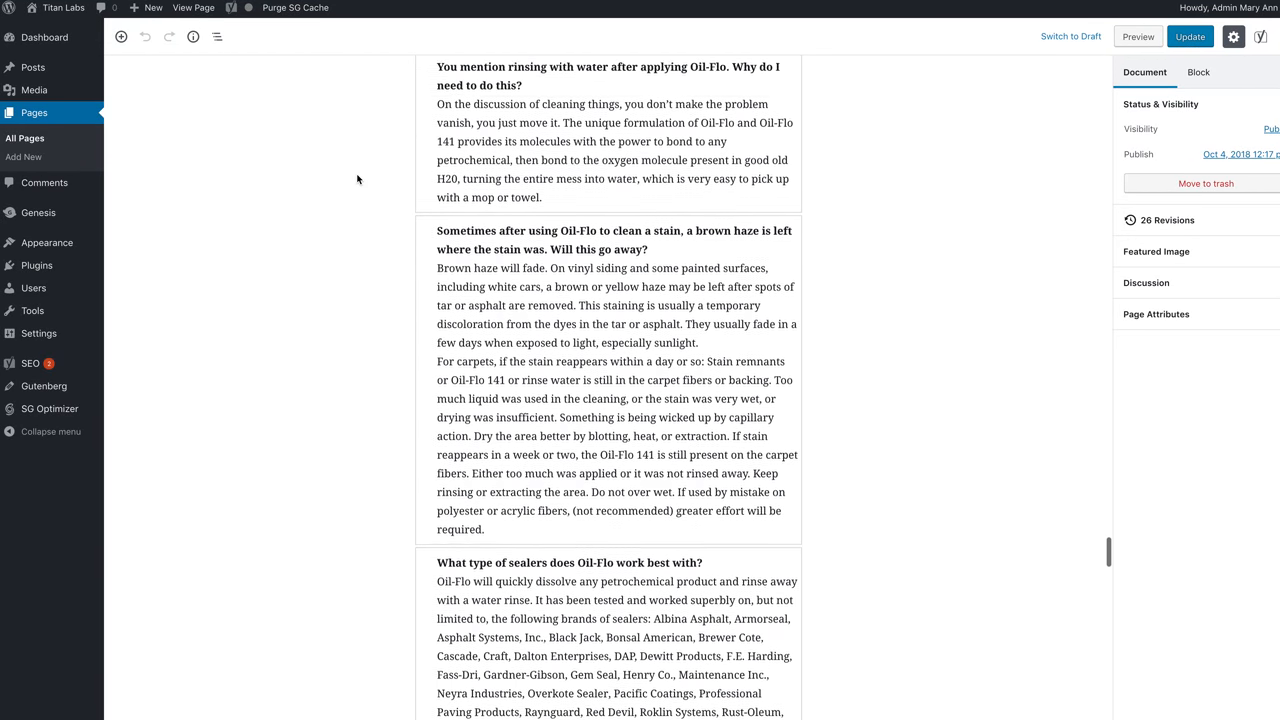
{"action": "scroll", "scroll_direction": "down", "scroll_amount": 3}
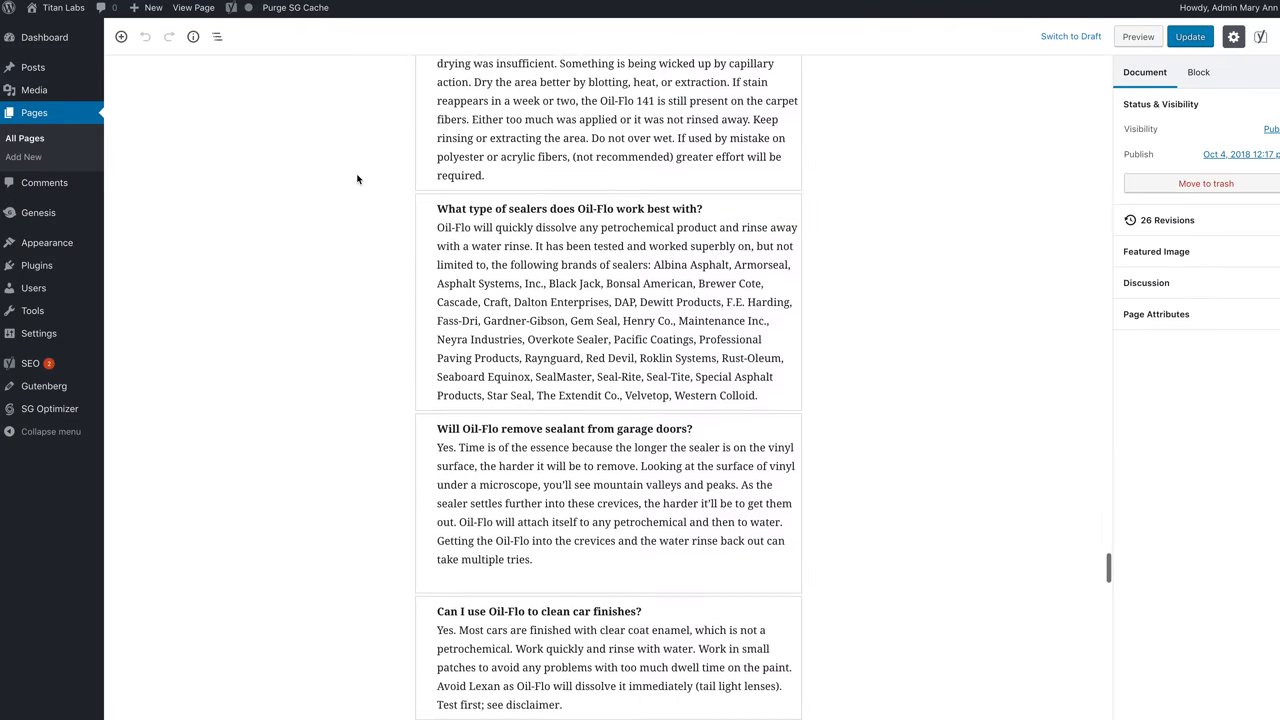
{"action": "scroll", "scroll_direction": "down", "scroll_amount": 3}
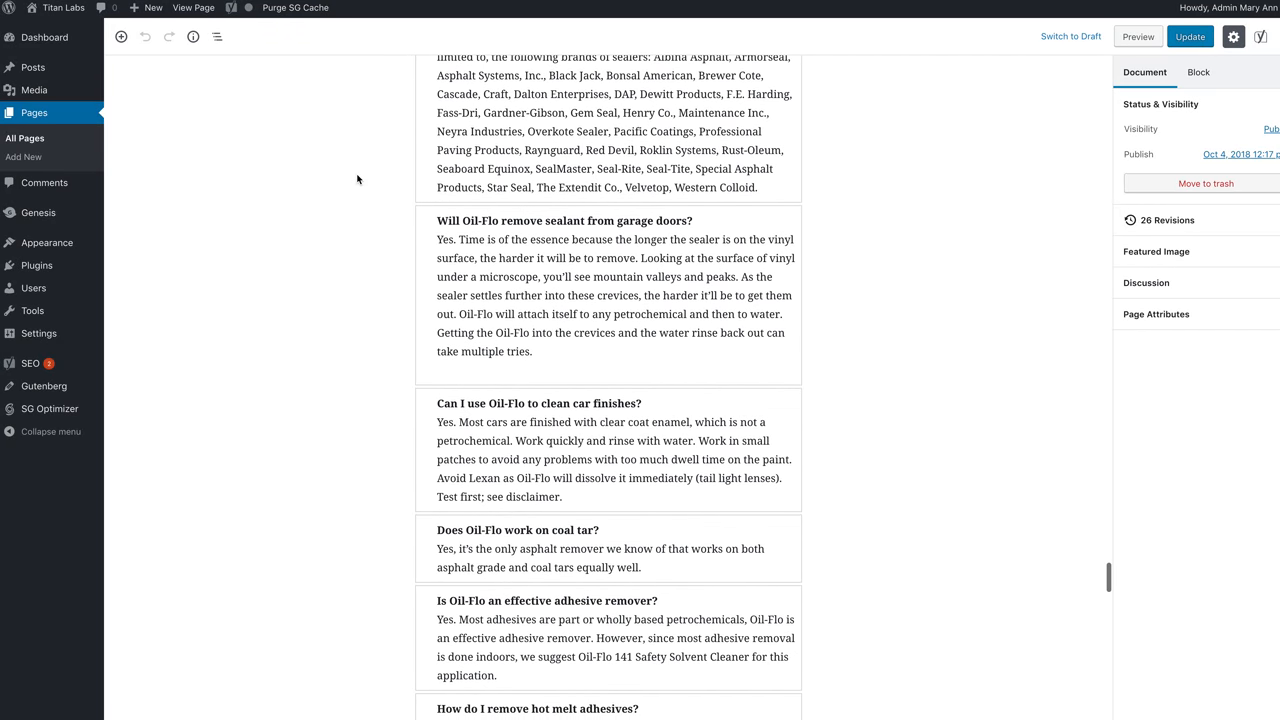
{"action": "scroll", "scroll_direction": "down", "scroll_amount": 3}
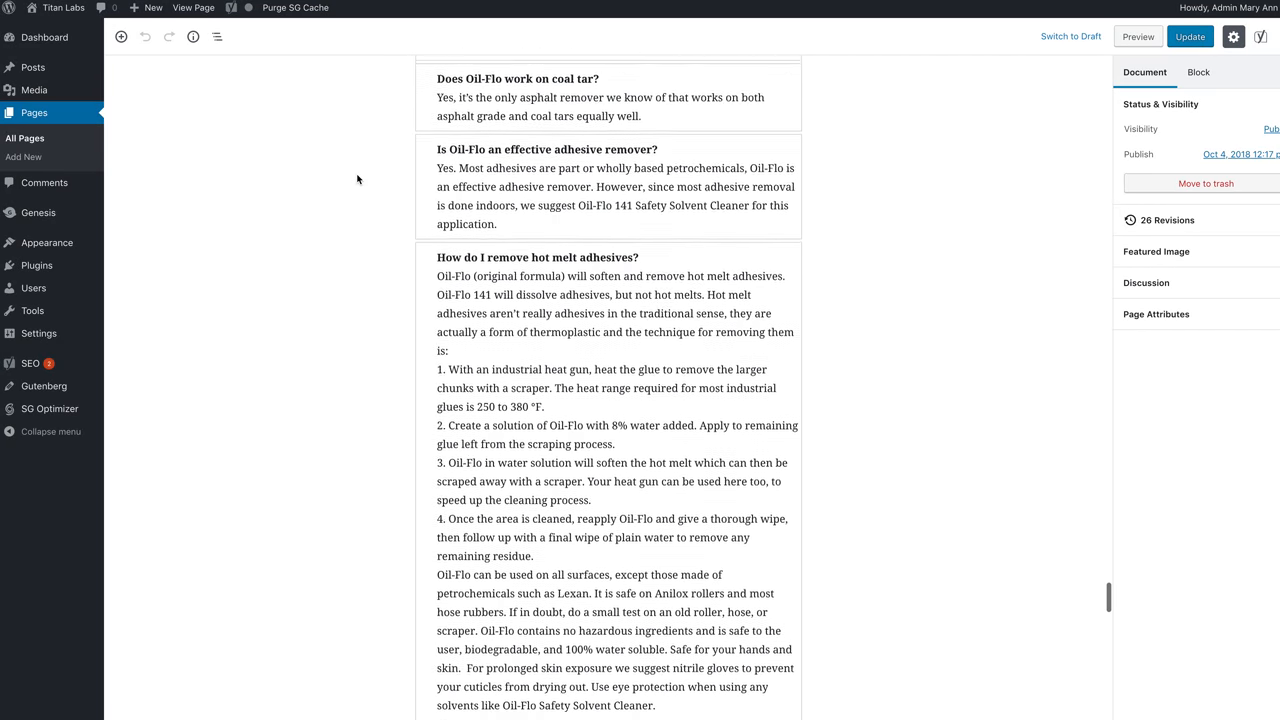
{"action": "scroll", "scroll_direction": "down", "scroll_amount": 3}
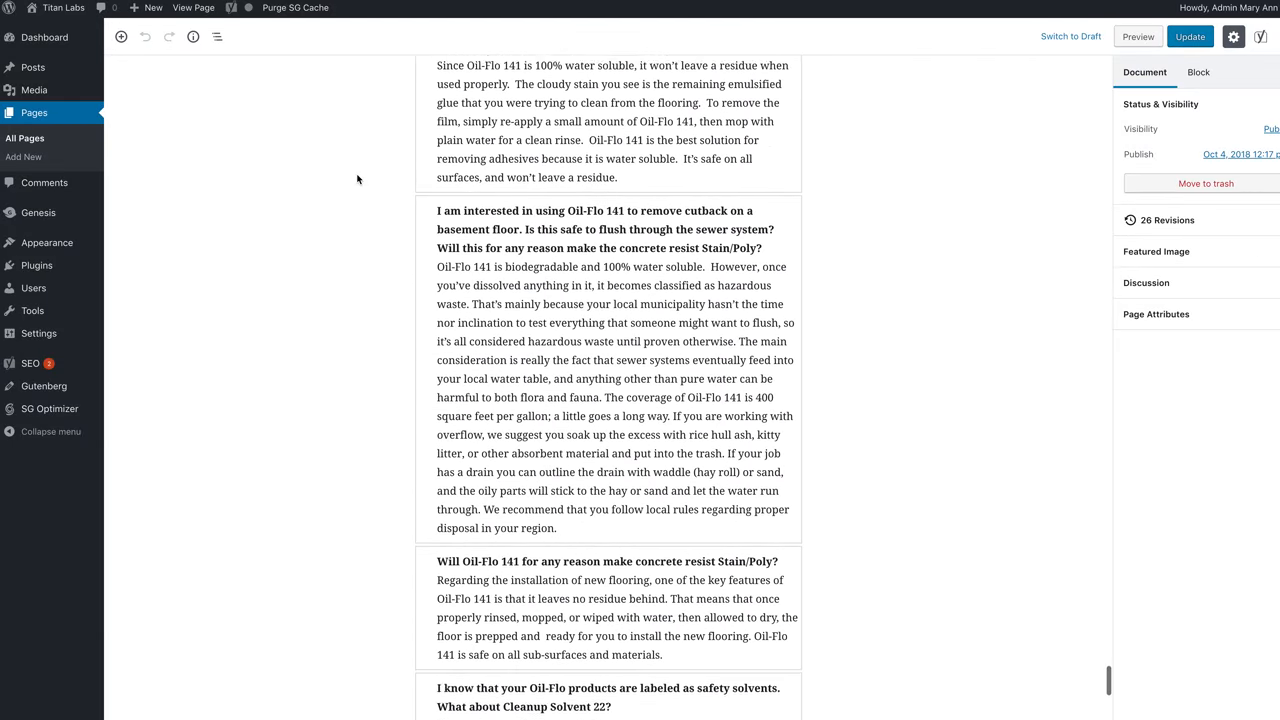
{"action": "scroll", "scroll_direction": "down", "scroll_amount": 3}
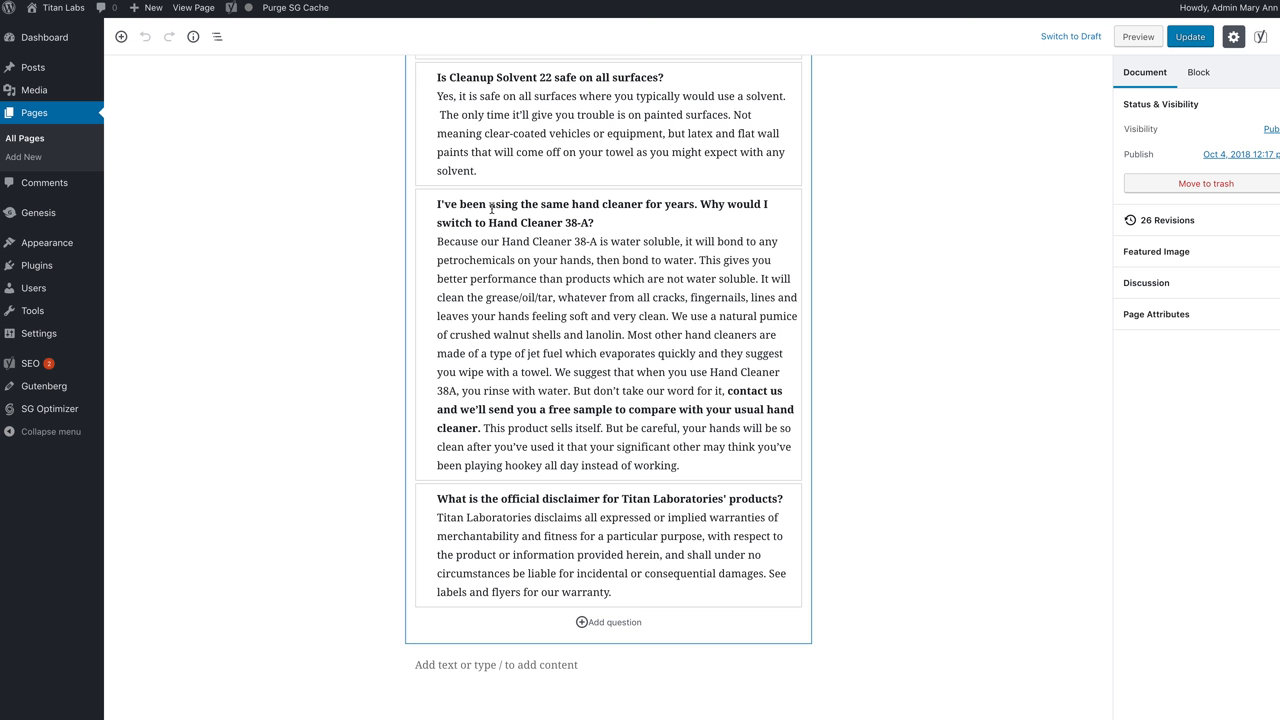
{"action": "mouse_move", "coordinate": [491, 208]}
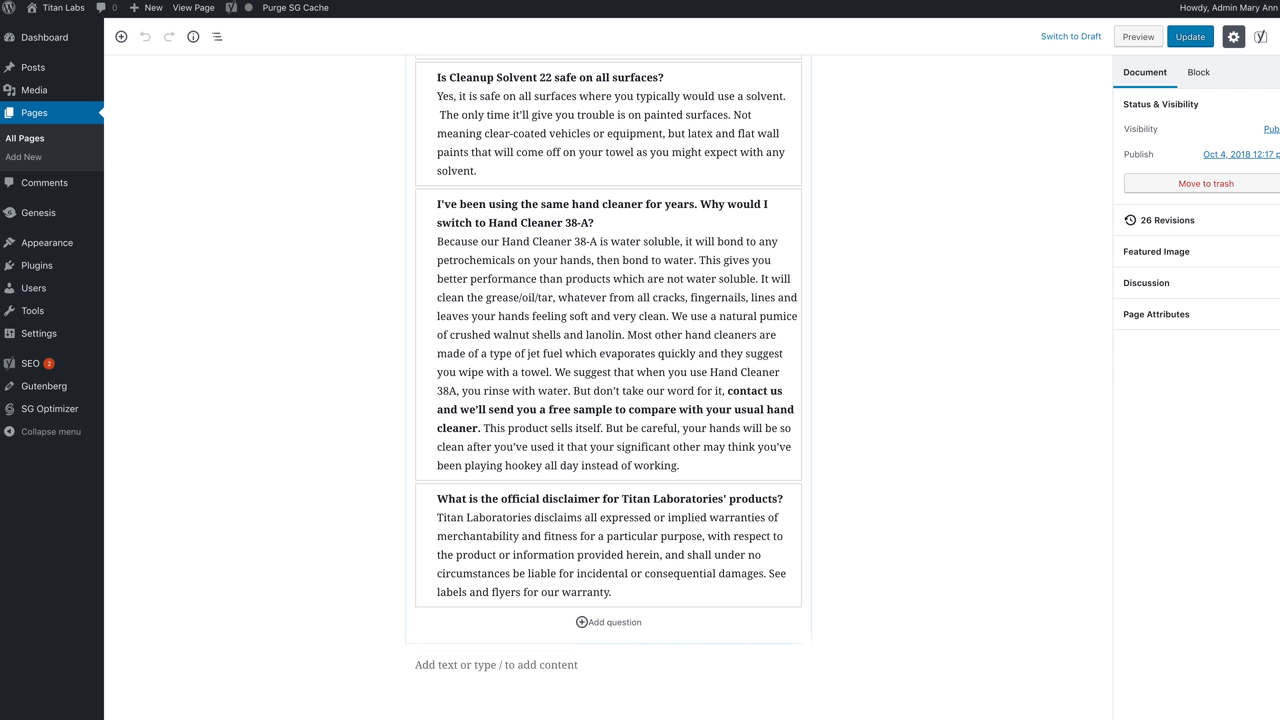
{"action": "scroll", "scroll_direction": "down", "scroll_amount": 3}
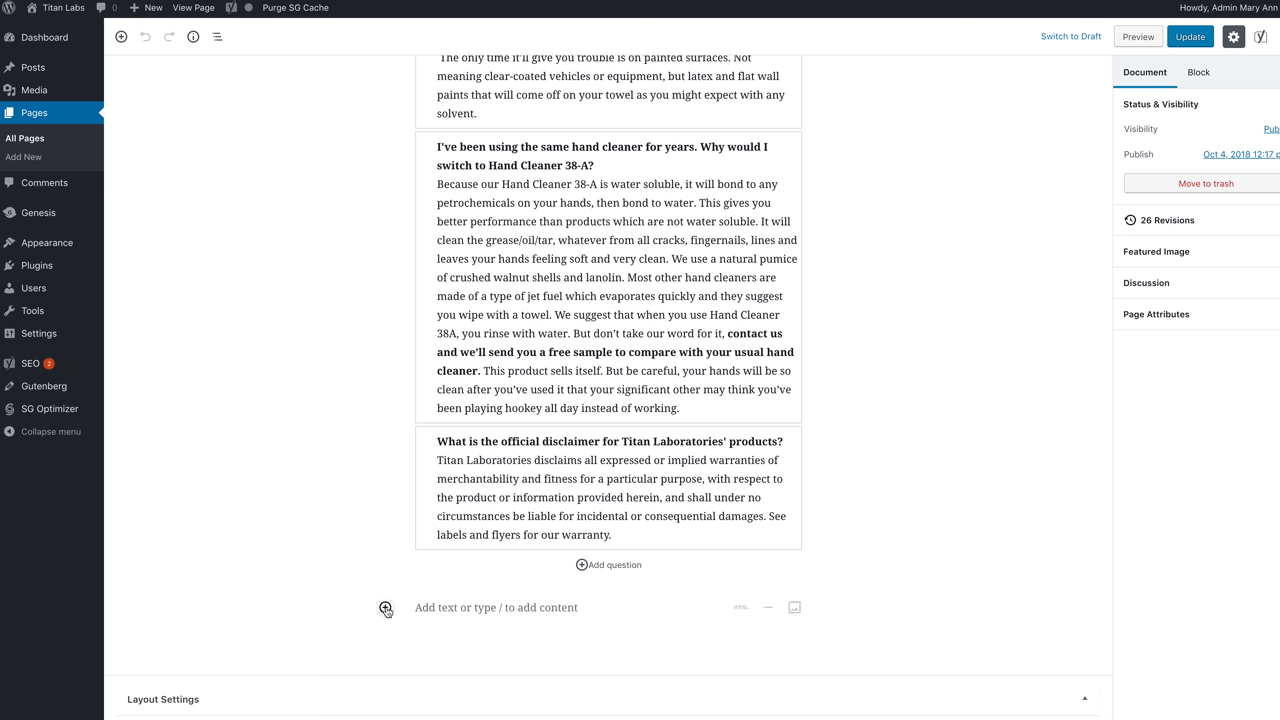
Step: Open the block inserter on the empty paragraph and expand Yoast Structured Data Blocks
{"action": "left_click", "coordinate": [385, 608]}
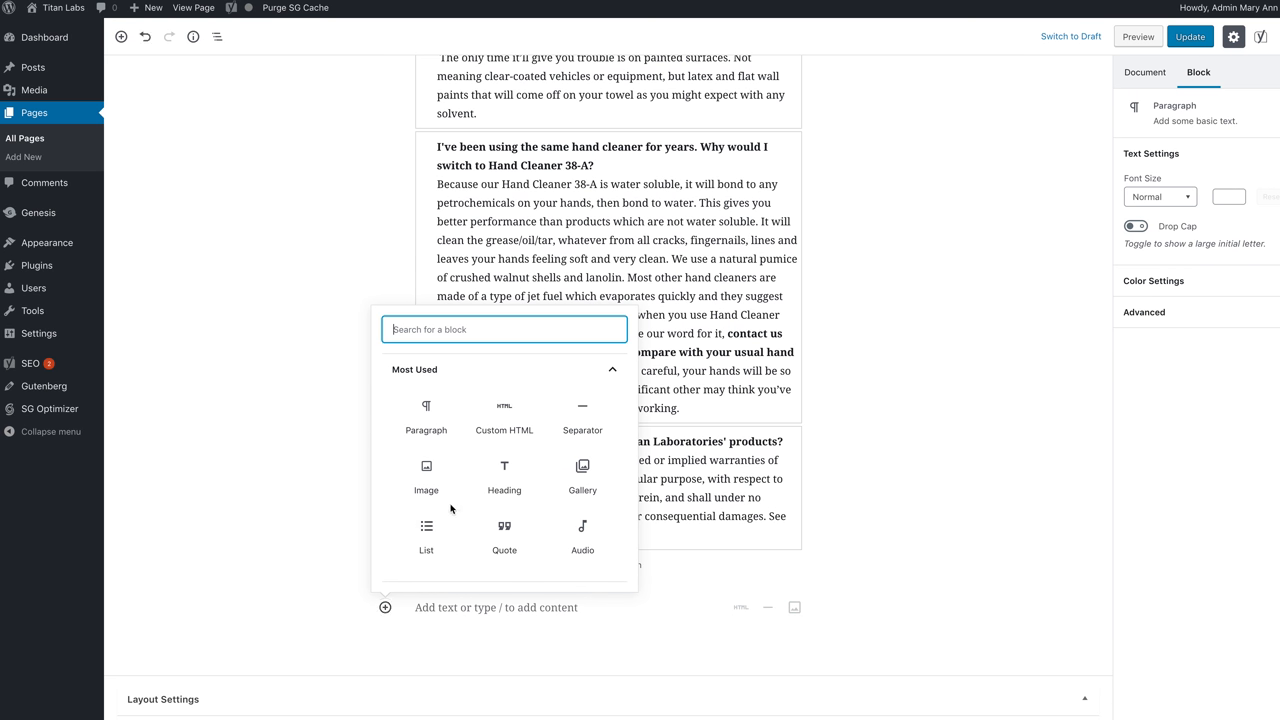
{"action": "scroll", "scroll_direction": "down", "scroll_amount": 3}
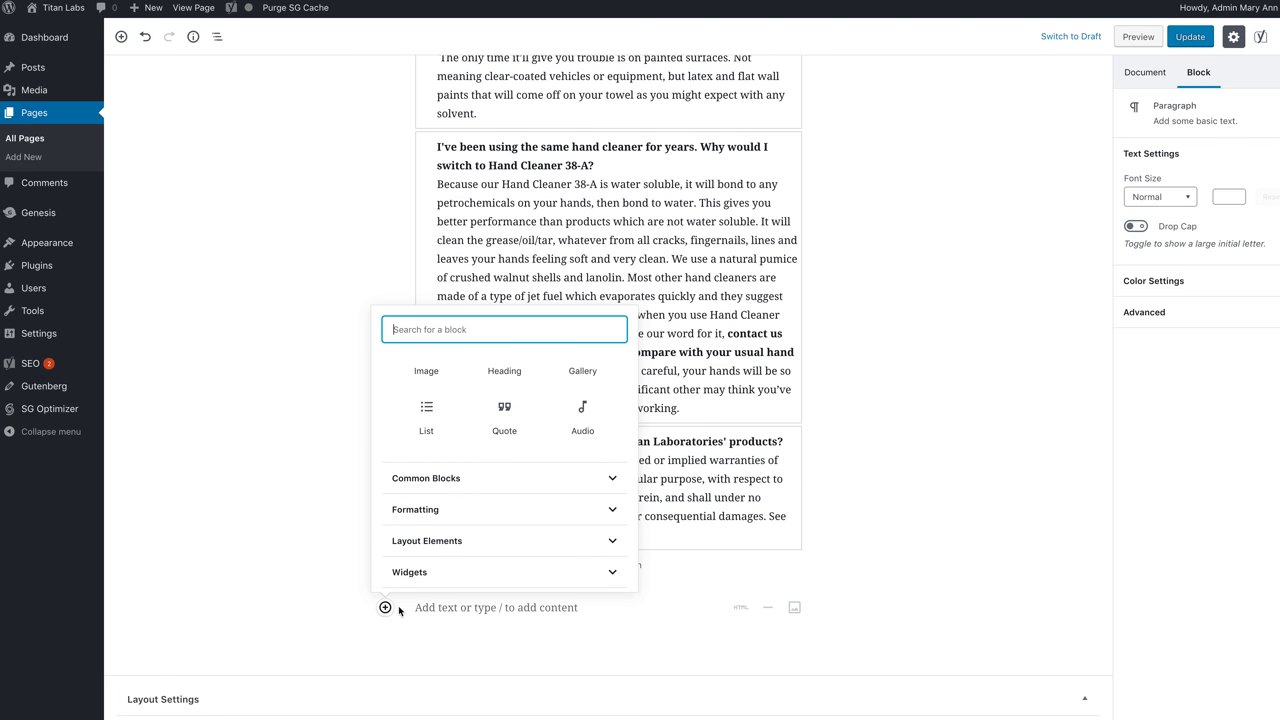
{"action": "scroll", "scroll_direction": "down", "scroll_amount": 3}
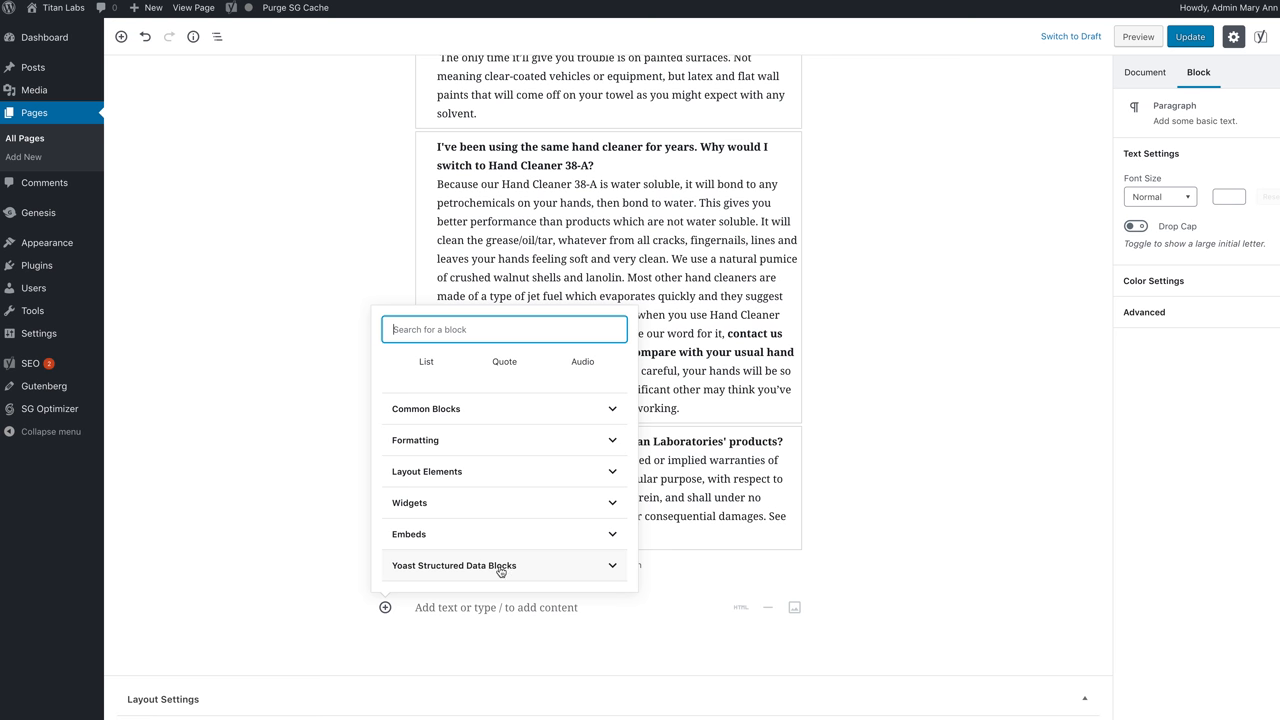
{"action": "left_click", "coordinate": [453, 565]}
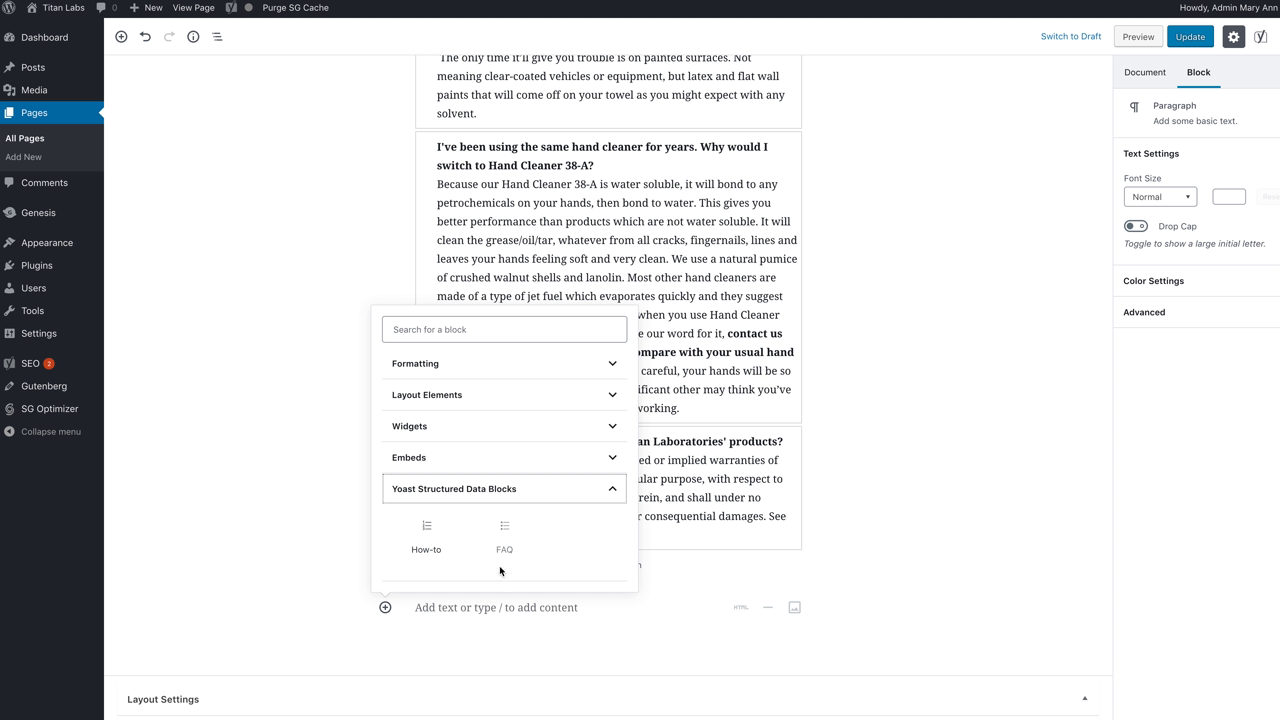
{"action": "mouse_move", "coordinate": [505, 549]}
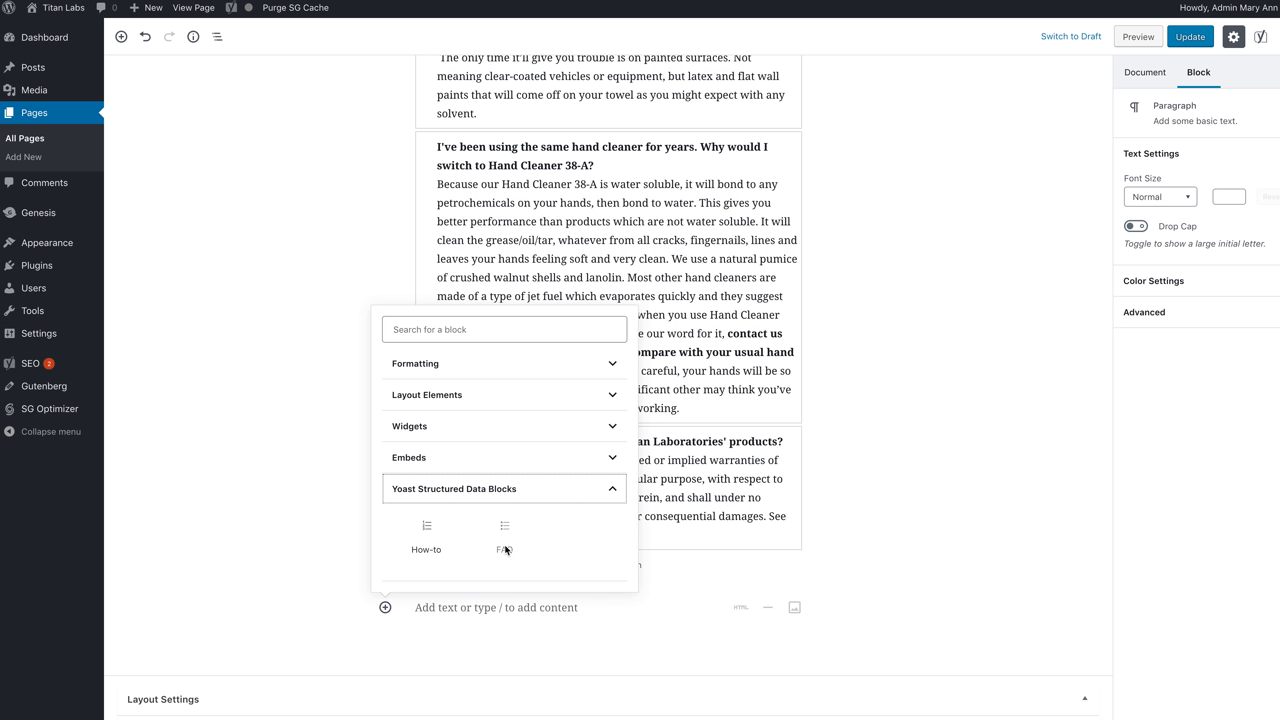
{"action": "mouse_move", "coordinate": [295, 601]}
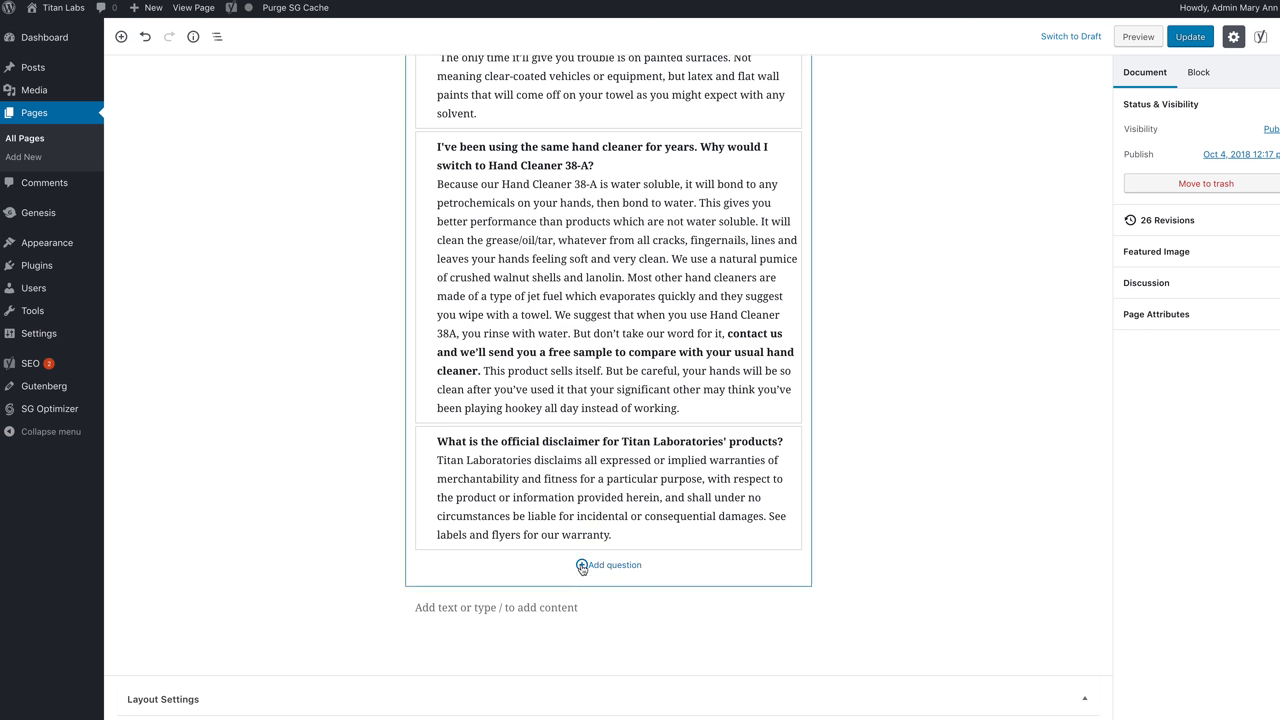
{"action": "mouse_move", "coordinate": [582, 548]}
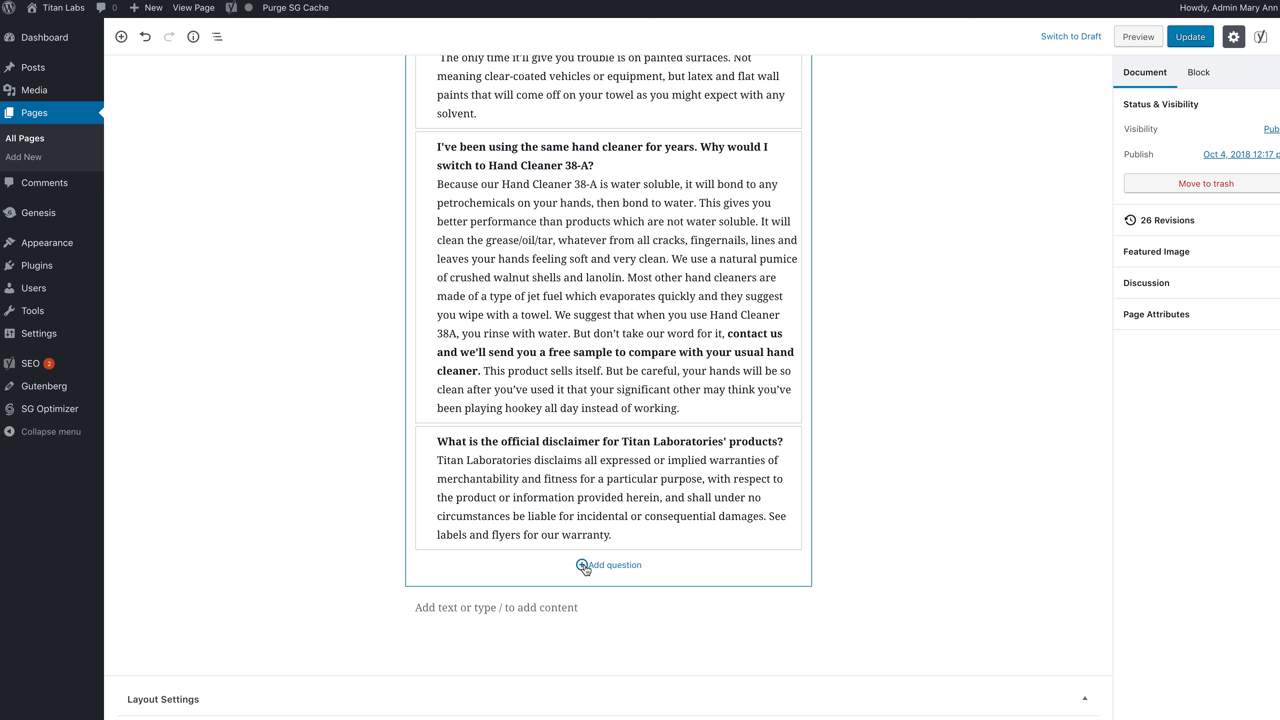
Step: Add the question 'What is the difference between Cleanup Solvent 22 and Oil-Flo 141?'
{"action": "left_click", "coordinate": [583, 565]}
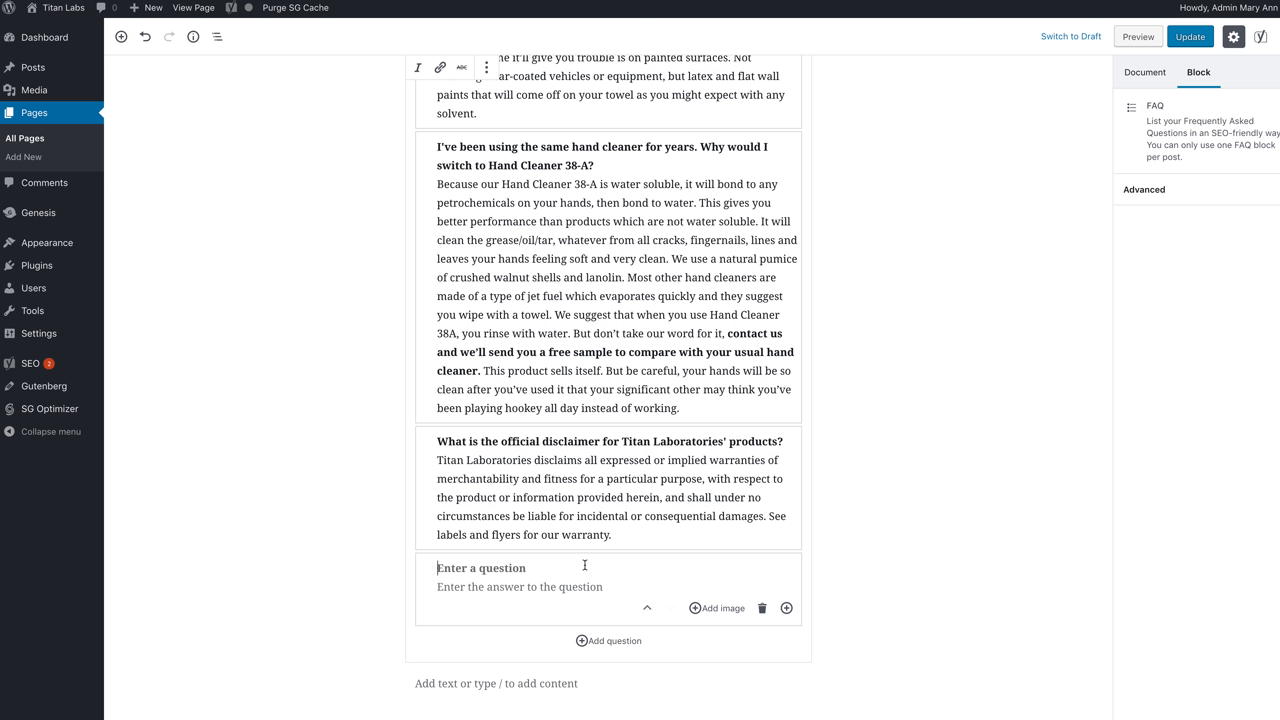
{"action": "type", "text": "What is t"}
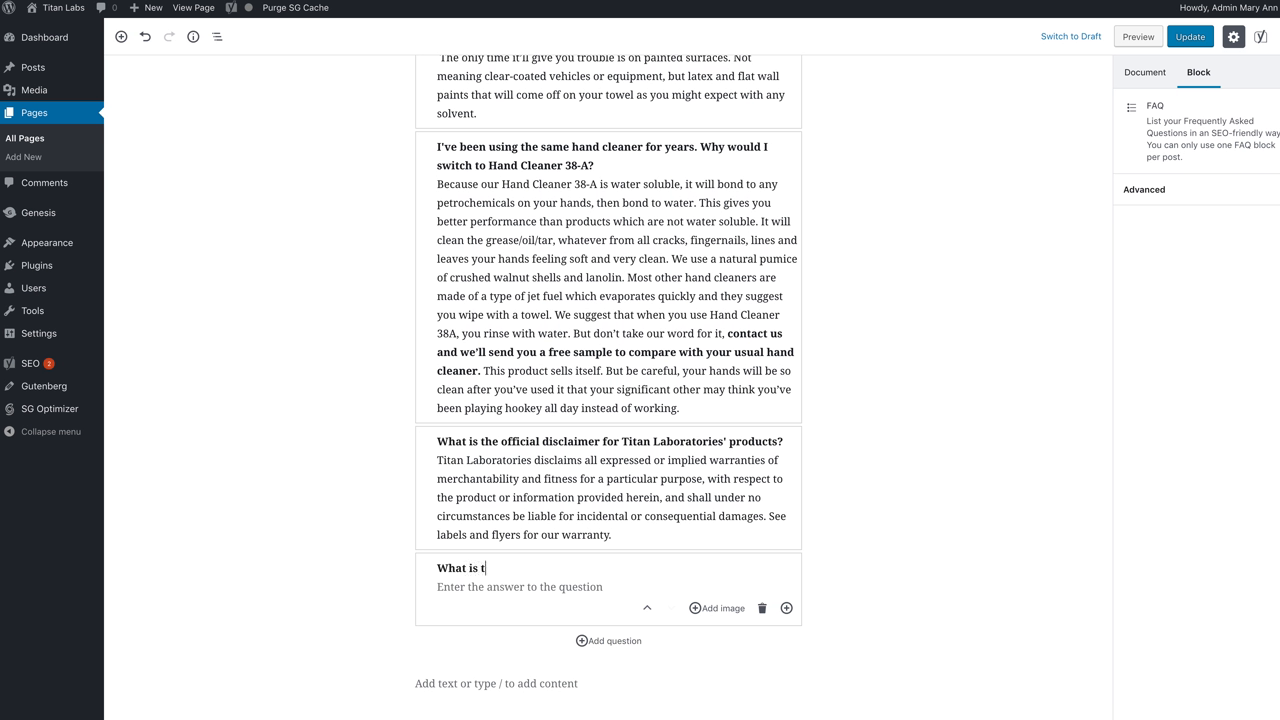
{"action": "type", "text": "he difference between Cleanup Solven"}
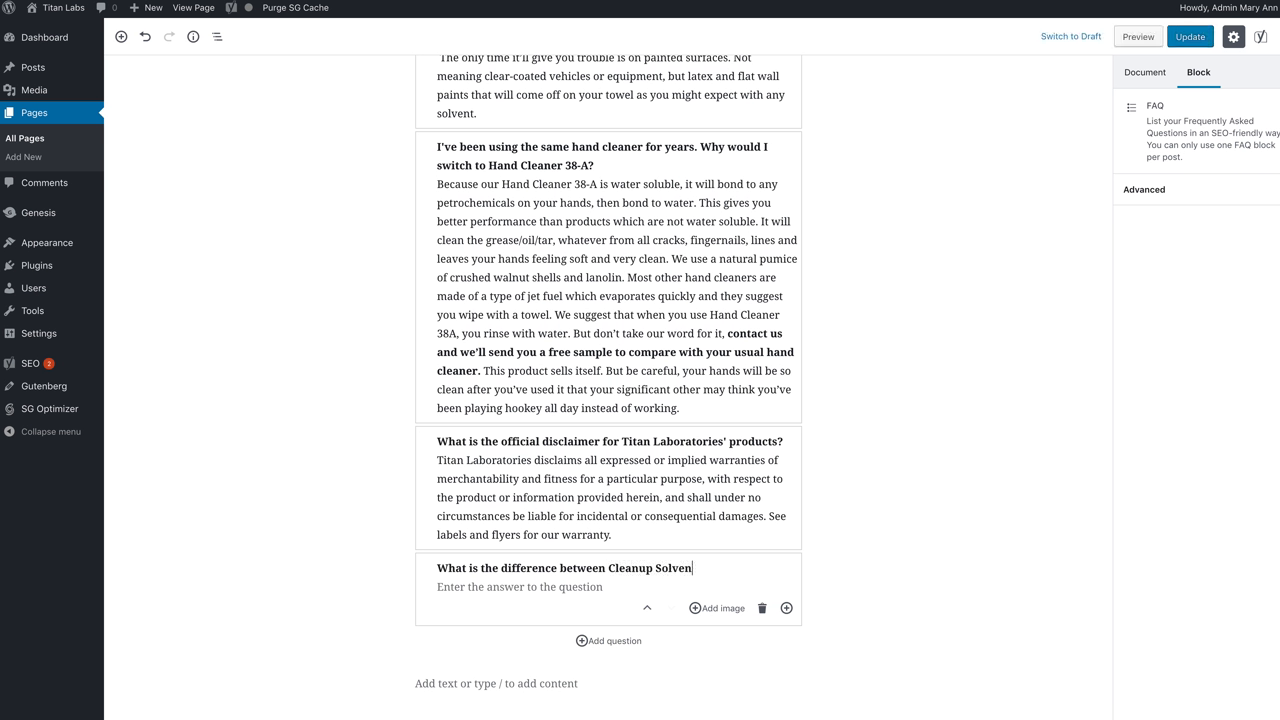
{"action": "type", "text": "22"}
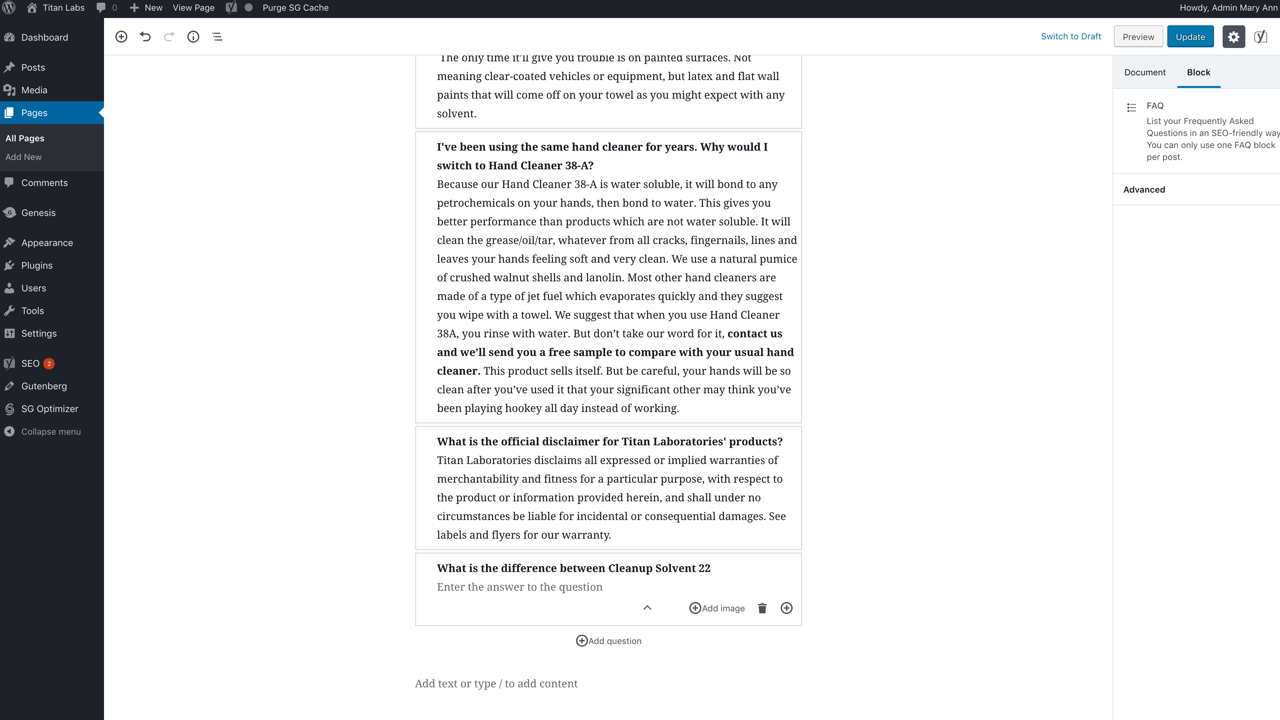
{"action": "type", "text": "and Oil"}
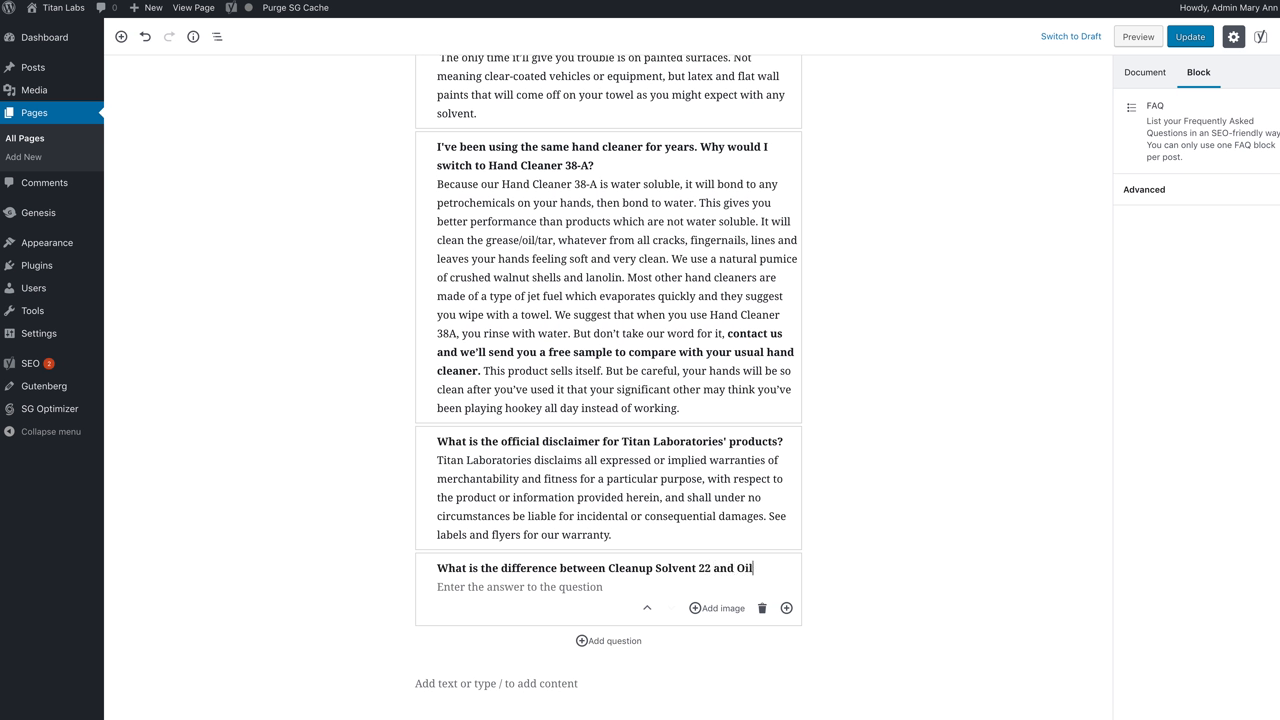
{"action": "type", "text": "-Flo"}
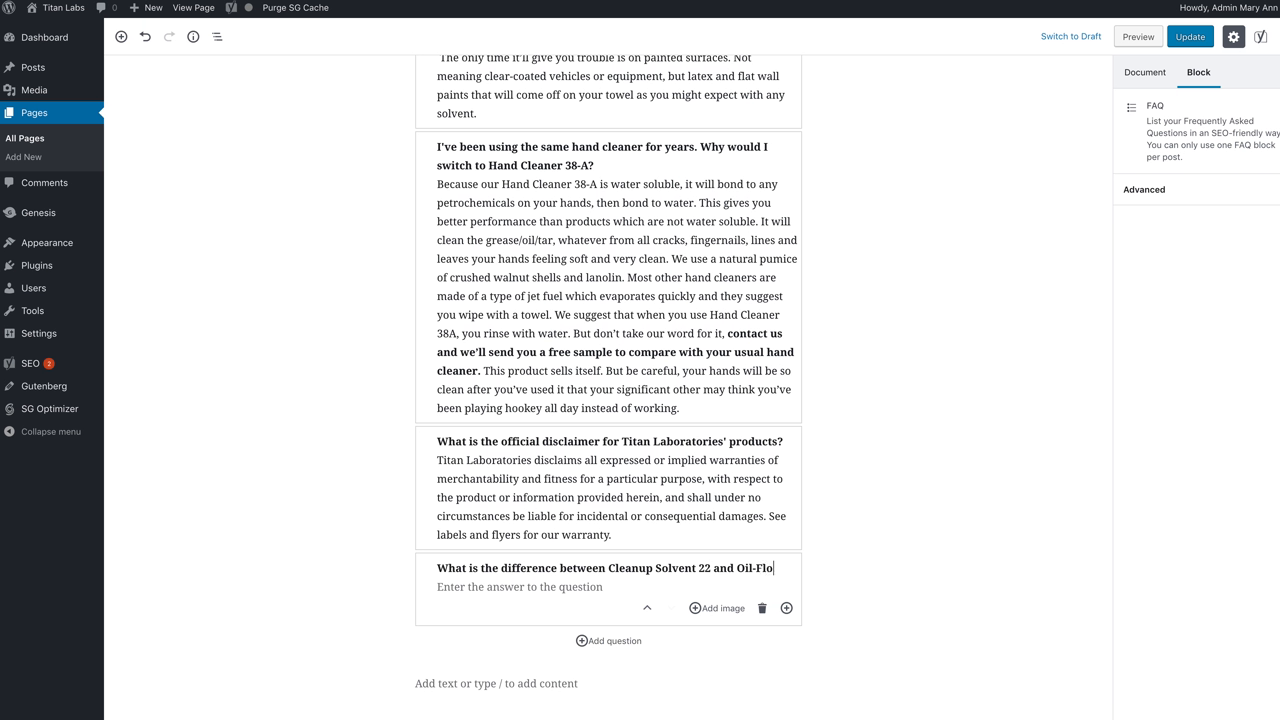
{"action": "type", "text": "141"}
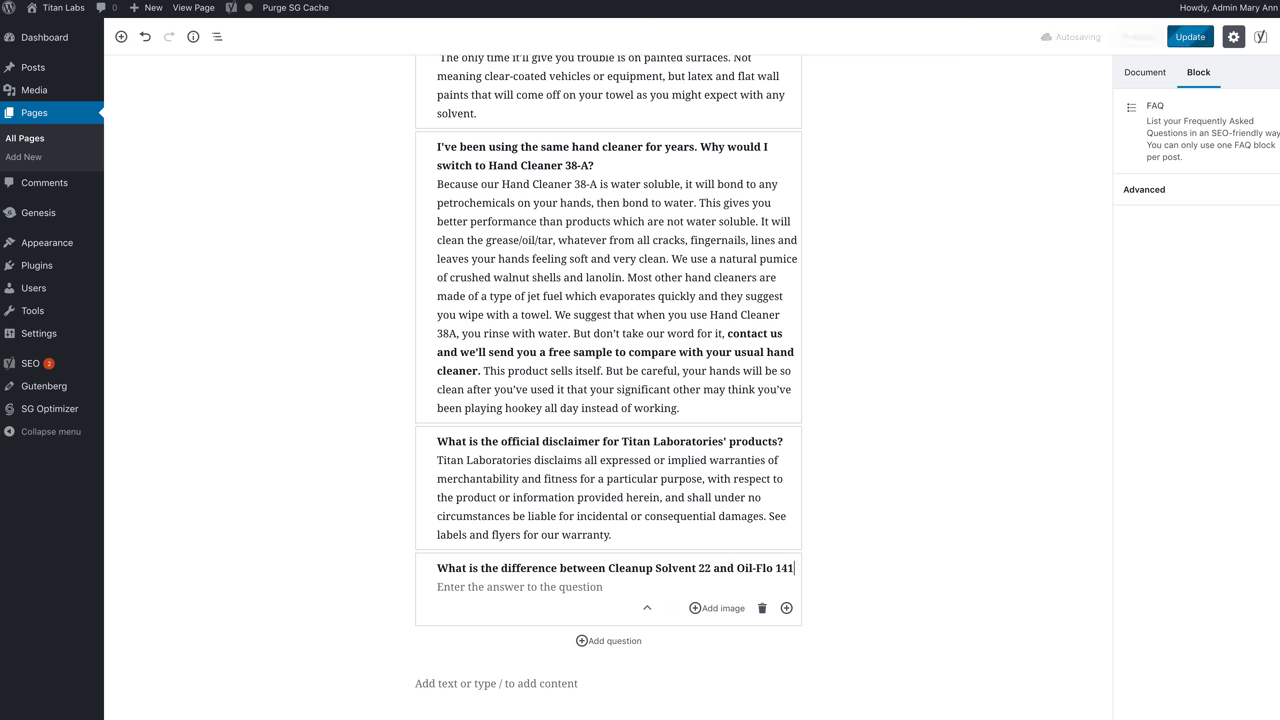
{"action": "type", "text": "?"}
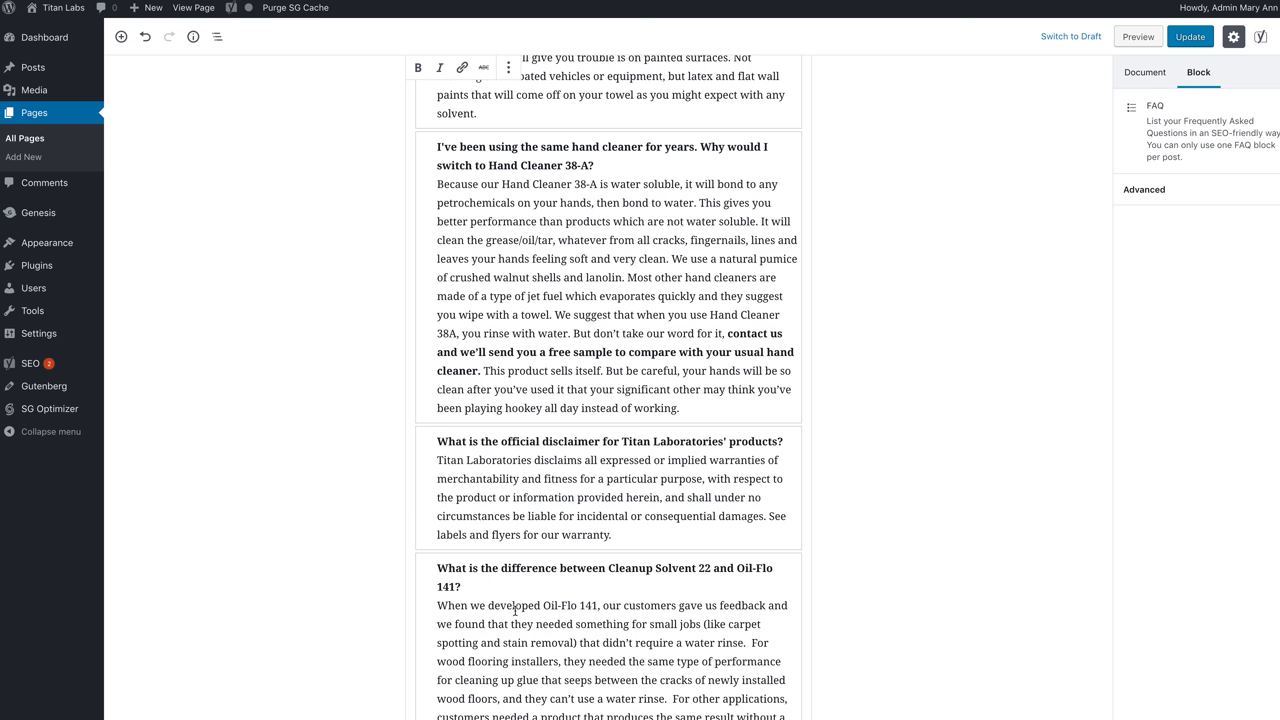
Step: Scroll through the new item's answer comparing Cleanup Solvent 22 and Oil-Flo 141
{"action": "scroll", "scroll_direction": "down", "scroll_amount": 3}
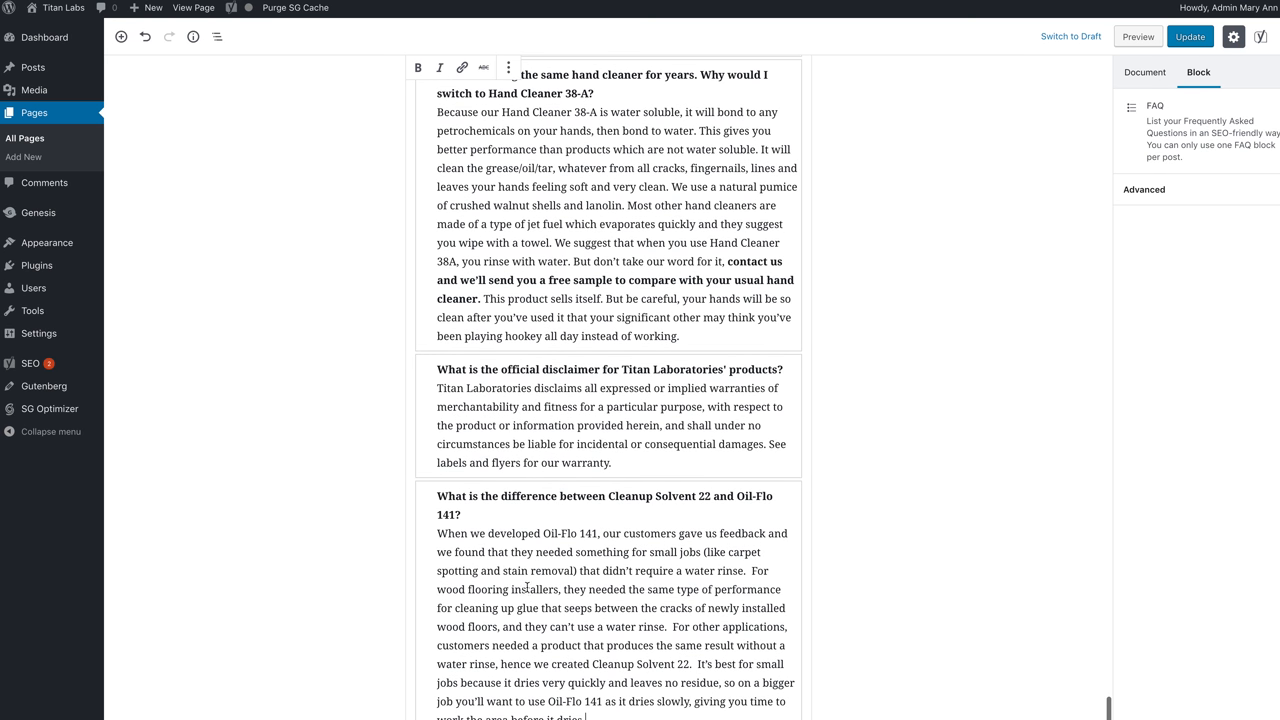
{"action": "scroll", "scroll_direction": "down", "scroll_amount": 3}
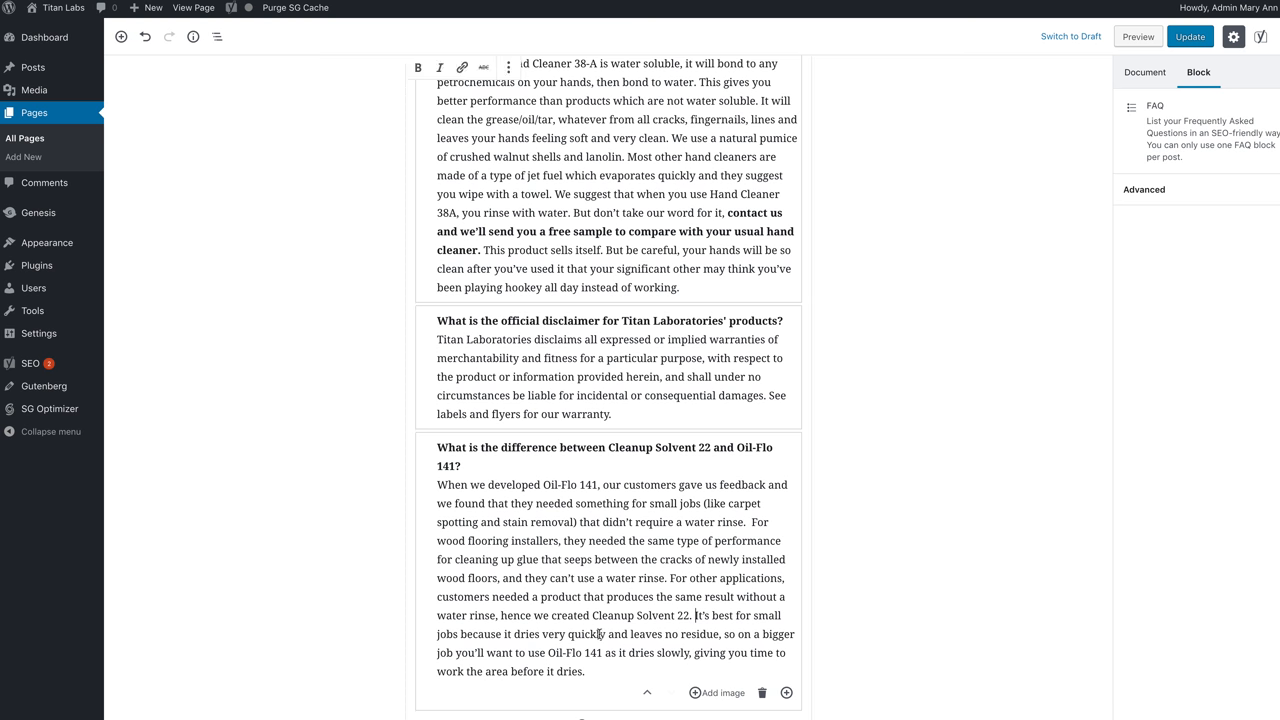
{"action": "scroll", "scroll_direction": "down", "scroll_amount": 3}
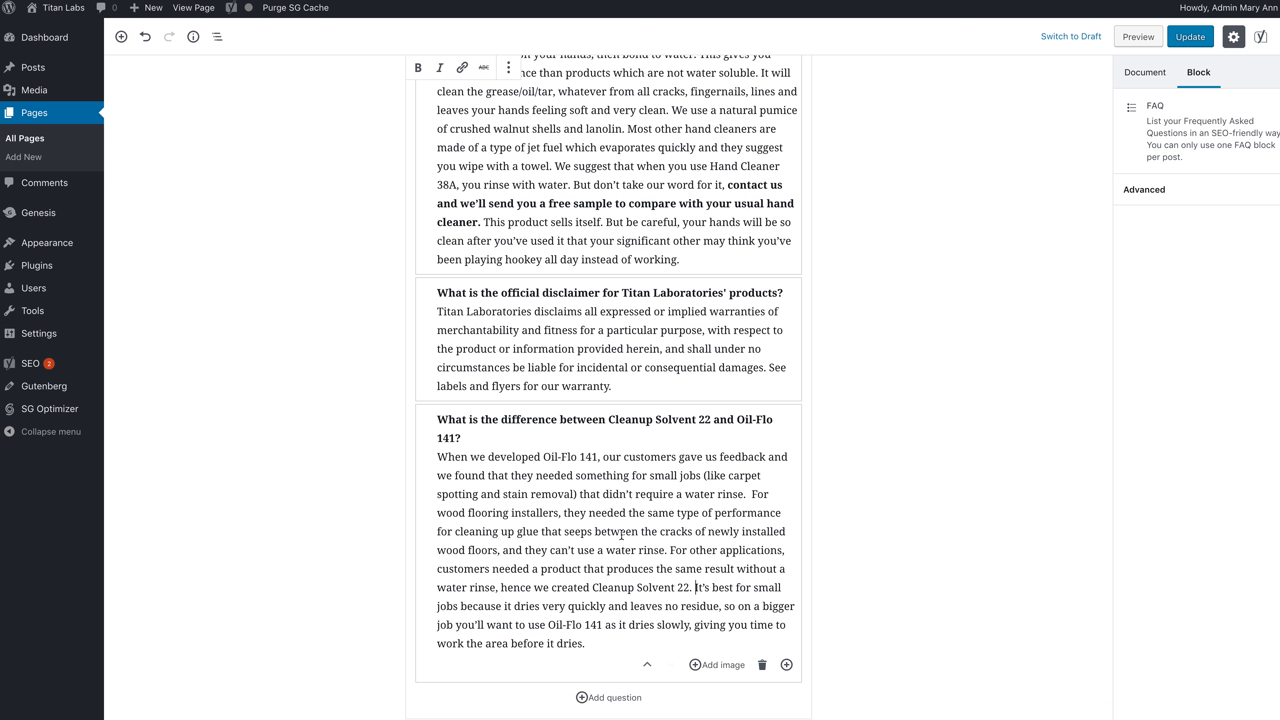
{"action": "mouse_move", "coordinate": [645, 554]}
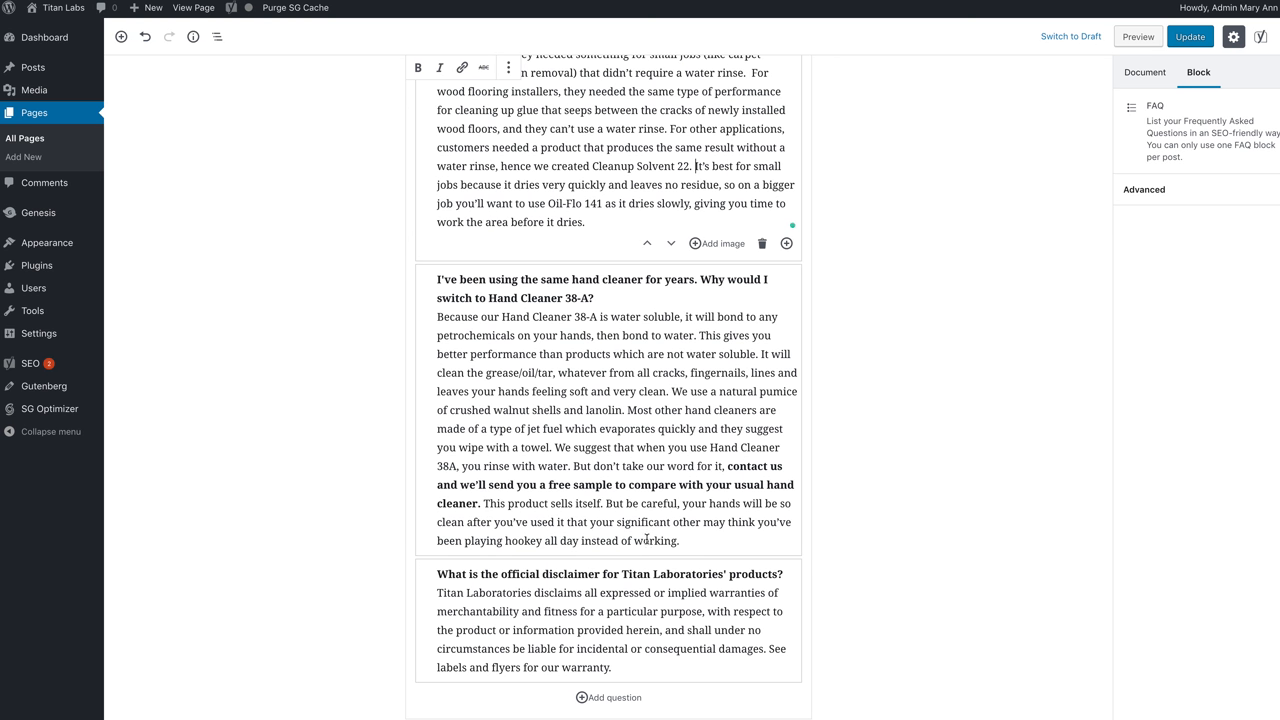
Step: Scroll the FAQ list while moving the new question above the disclaimer
{"action": "scroll", "scroll_direction": "down", "scroll_amount": 3}
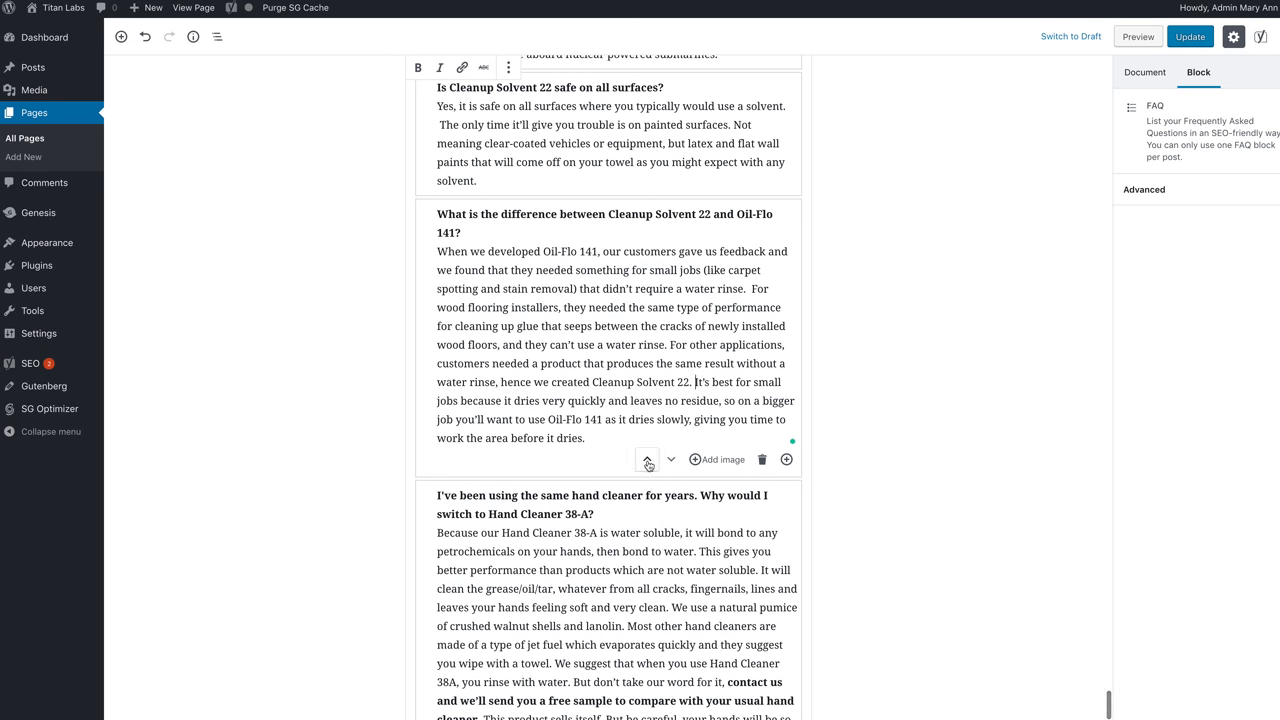
{"action": "scroll", "scroll_direction": "down", "scroll_amount": 3}
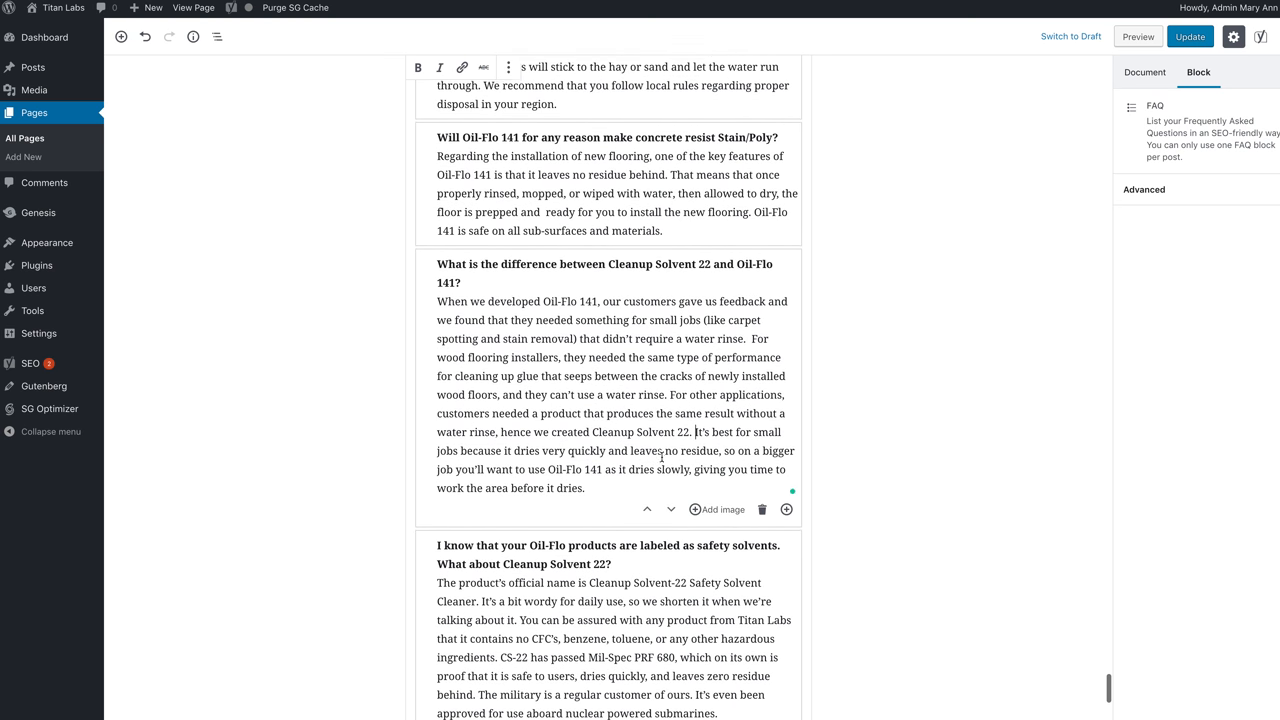
{"action": "scroll", "scroll_direction": "down", "scroll_amount": 3}
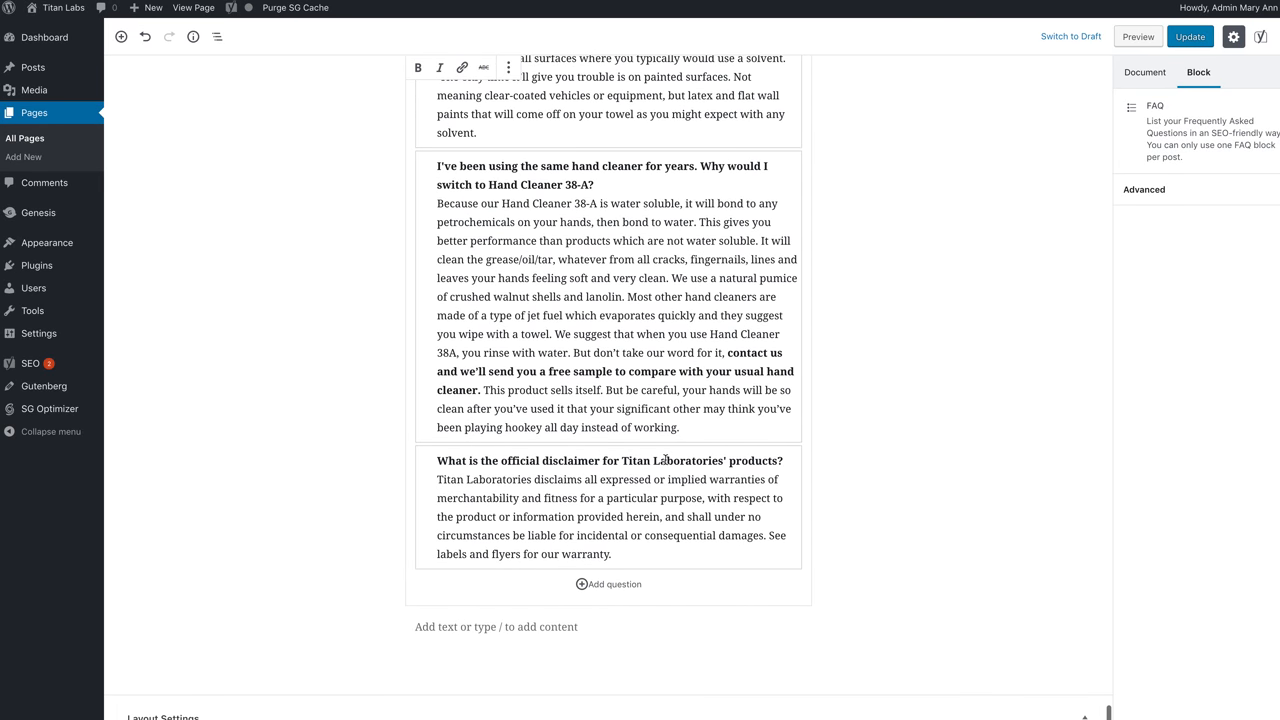
{"action": "mouse_move", "coordinate": [701, 524]}
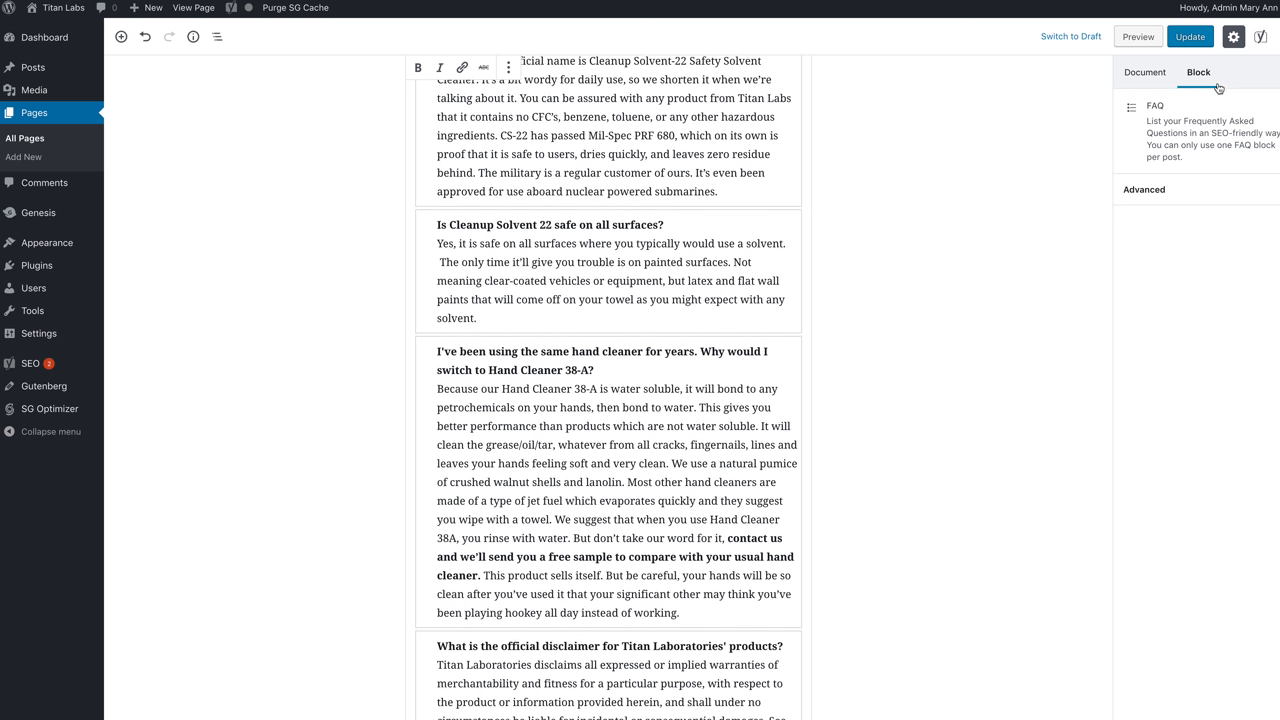
Step: Update the FAQ page and show the Document settings in the sidebar
{"action": "left_click", "coordinate": [1189, 36]}
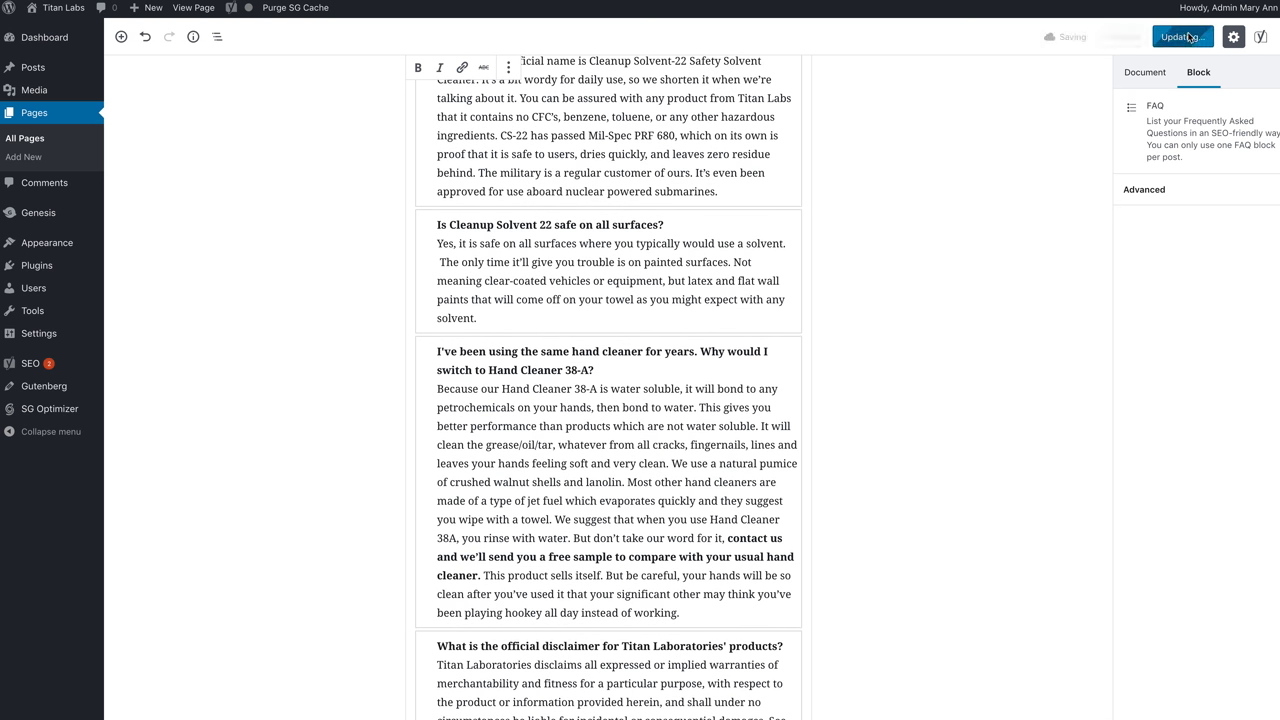
{"action": "left_click", "coordinate": [1183, 37]}
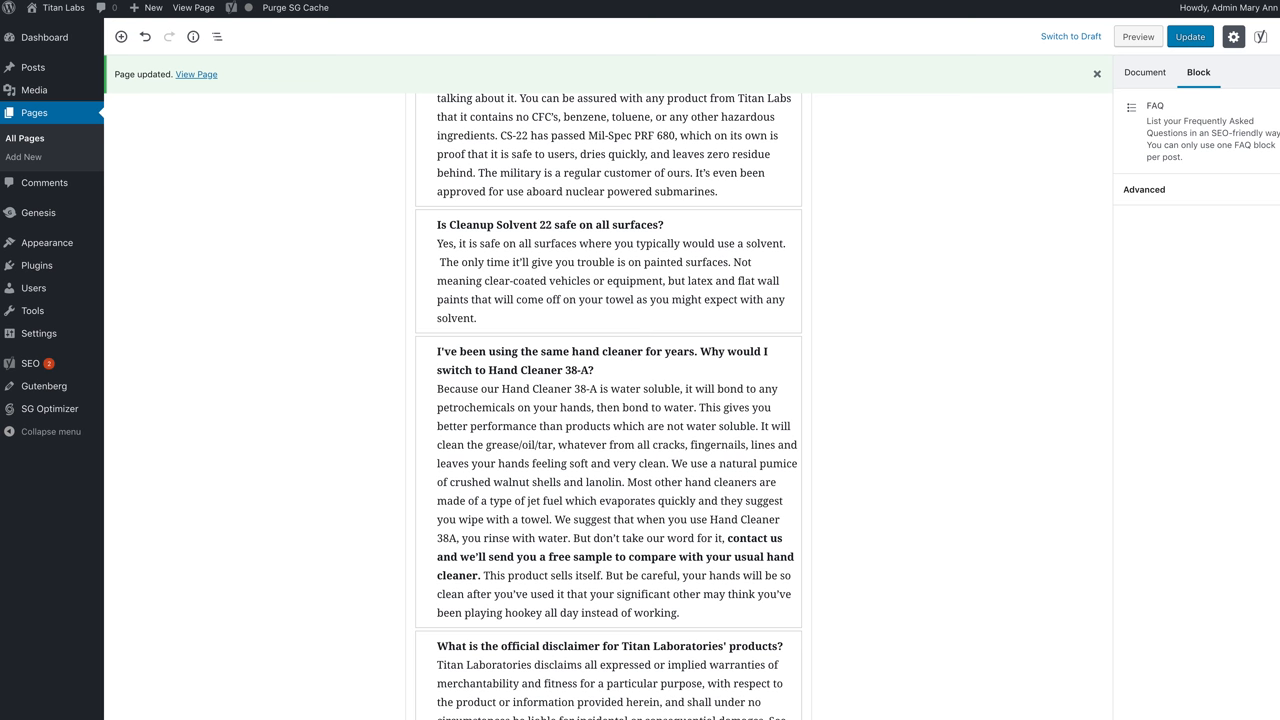
{"action": "mouse_move", "coordinate": [868, 365]}
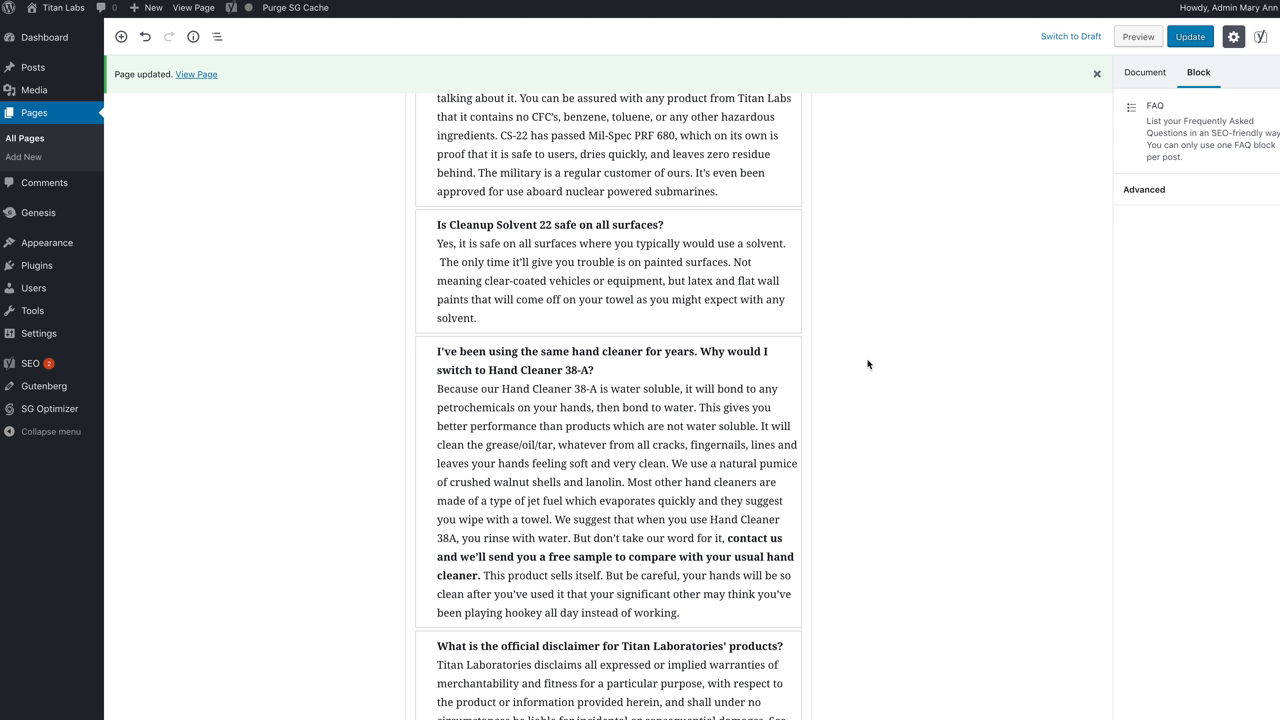
{"action": "left_click", "coordinate": [1145, 72]}
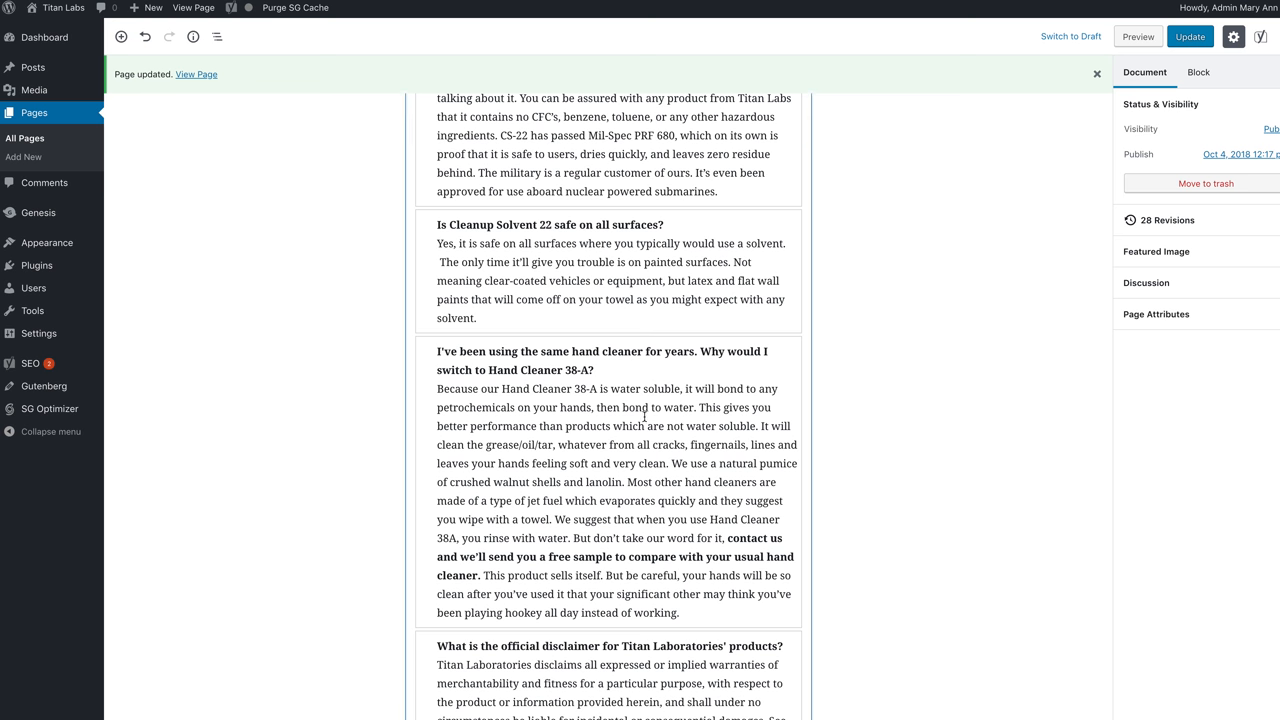